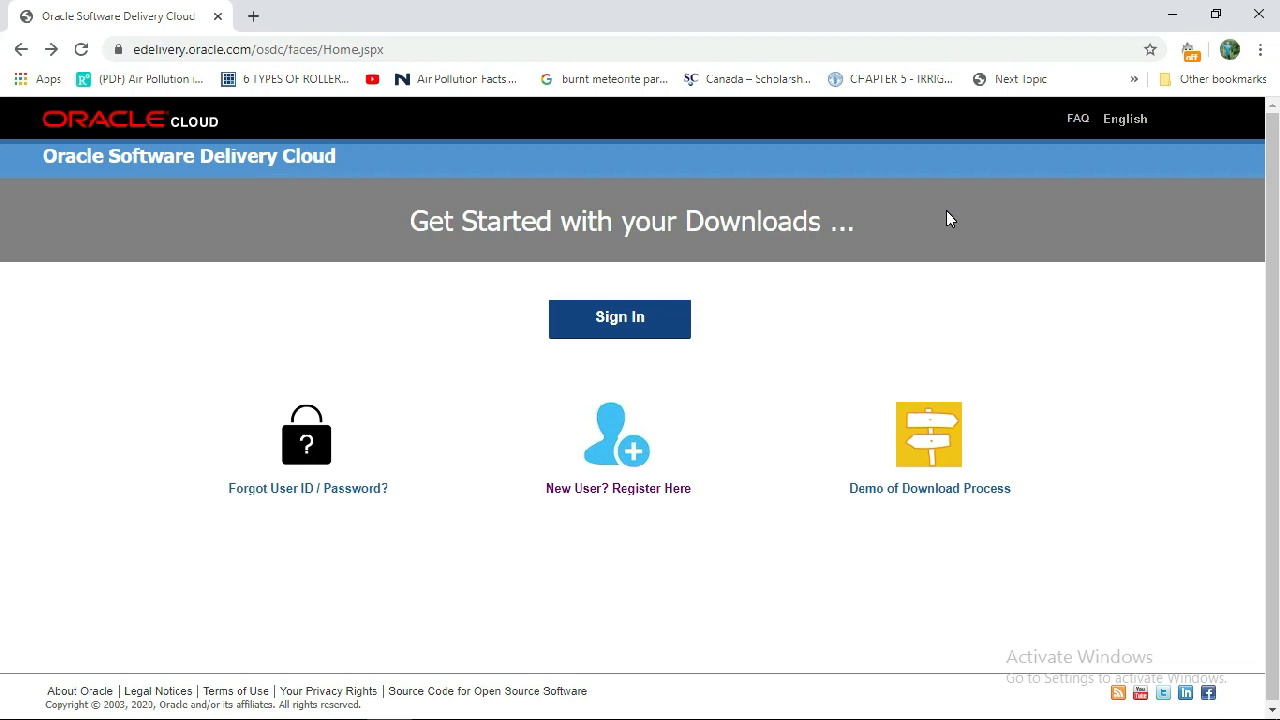
{"action": "mouse_move", "coordinate": [4, 244]}
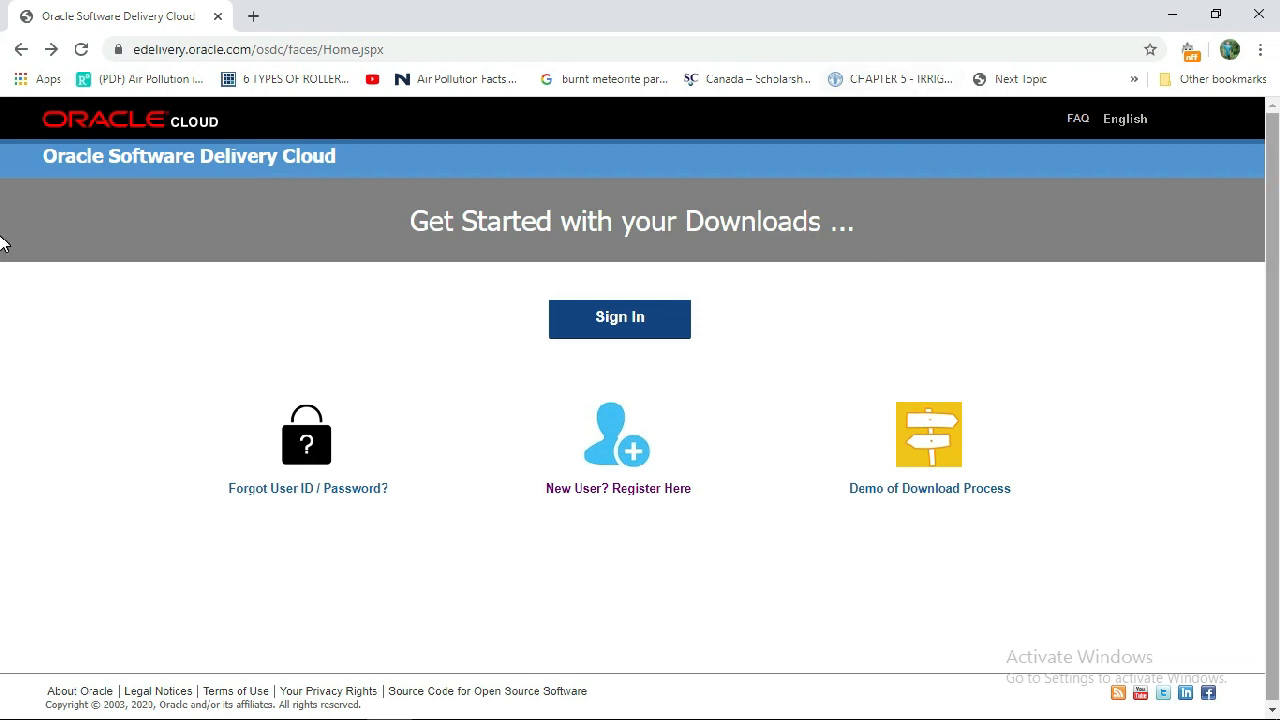
{"action": "mouse_move", "coordinate": [252, 16]}
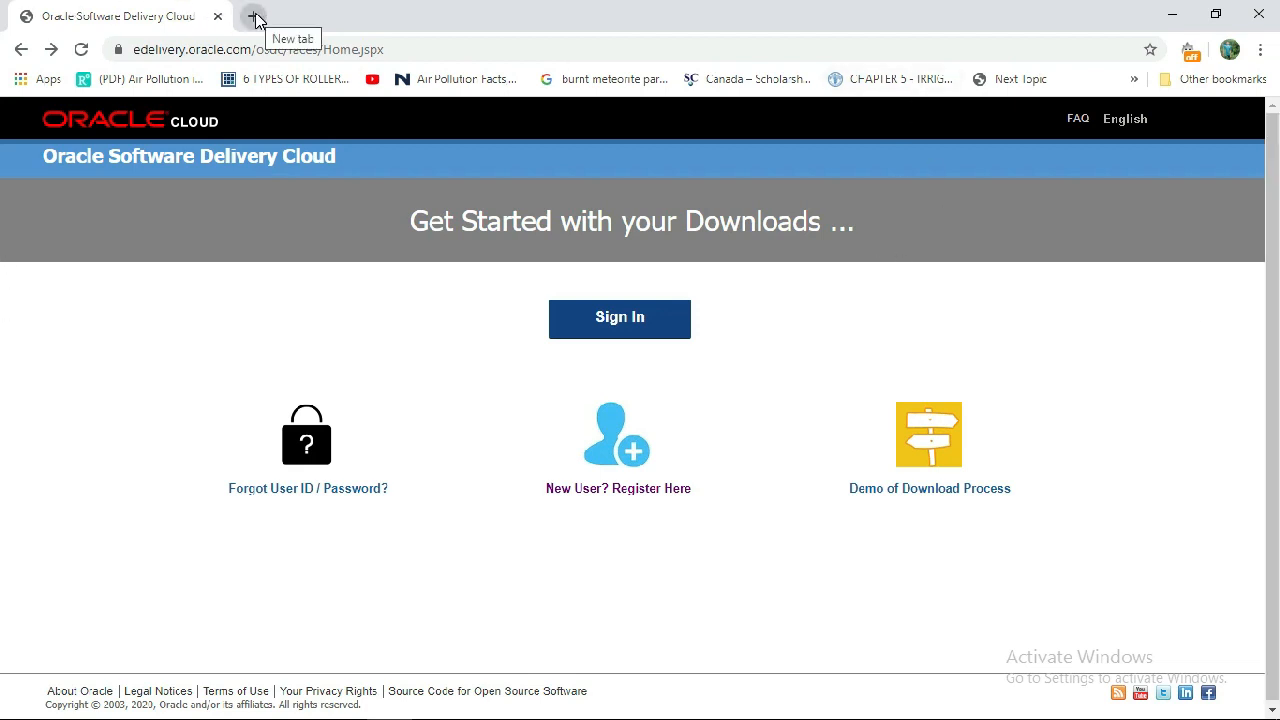
Step: Start a new blank browser tab beside the Oracle Software Delivery Cloud home page
{"action": "left_click", "coordinate": [256, 16]}
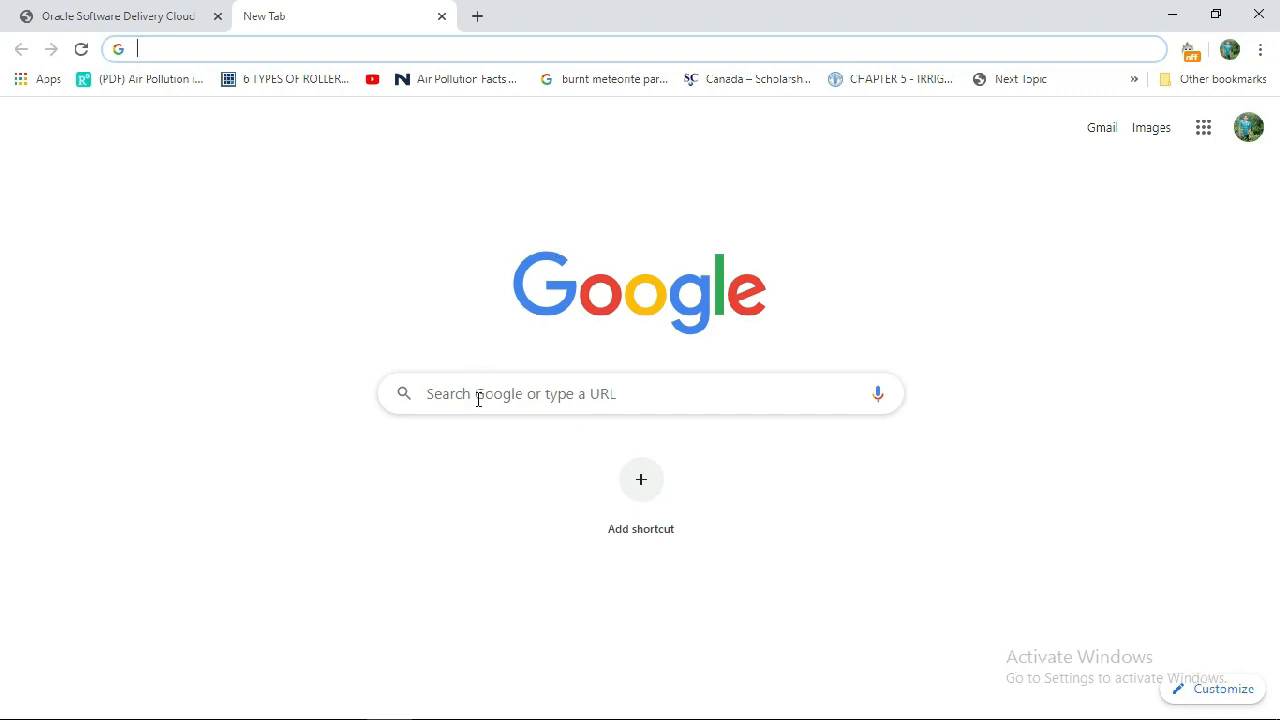
Step: Return to the Oracle Software Delivery Cloud tab and dismiss the address bar menu
{"action": "left_click", "coordinate": [640, 392]}
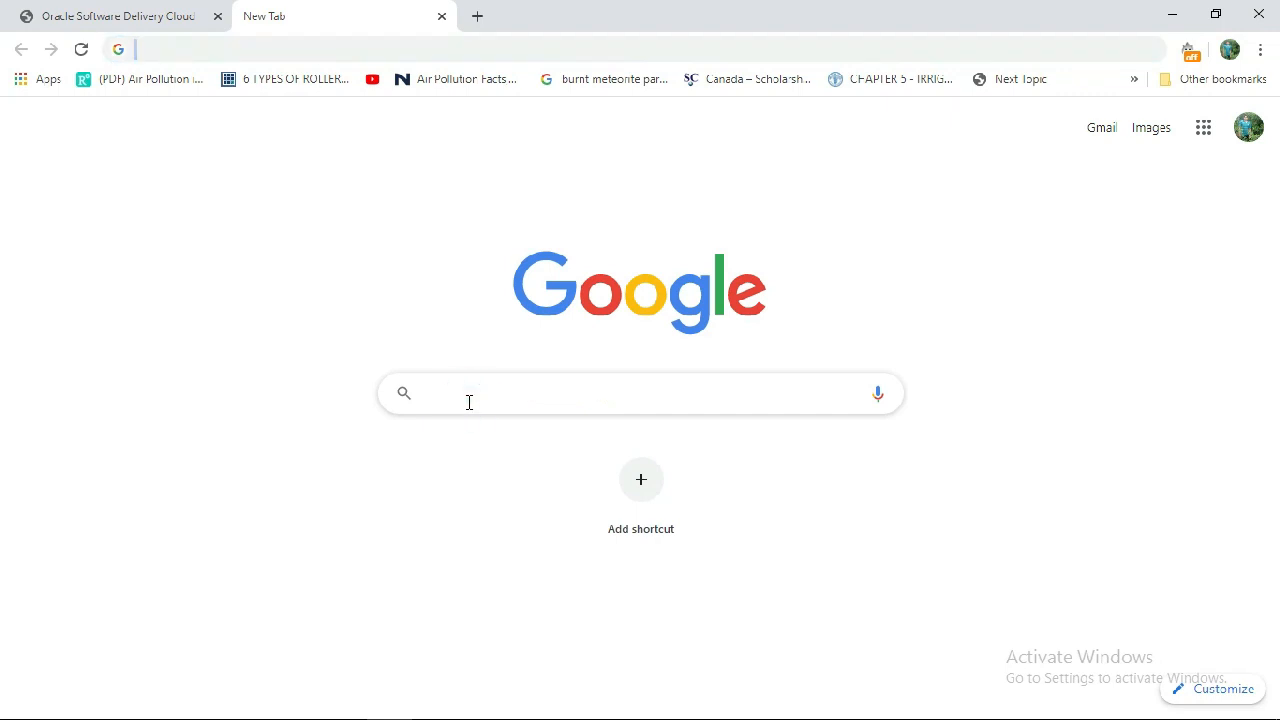
{"action": "left_click", "coordinate": [116, 16]}
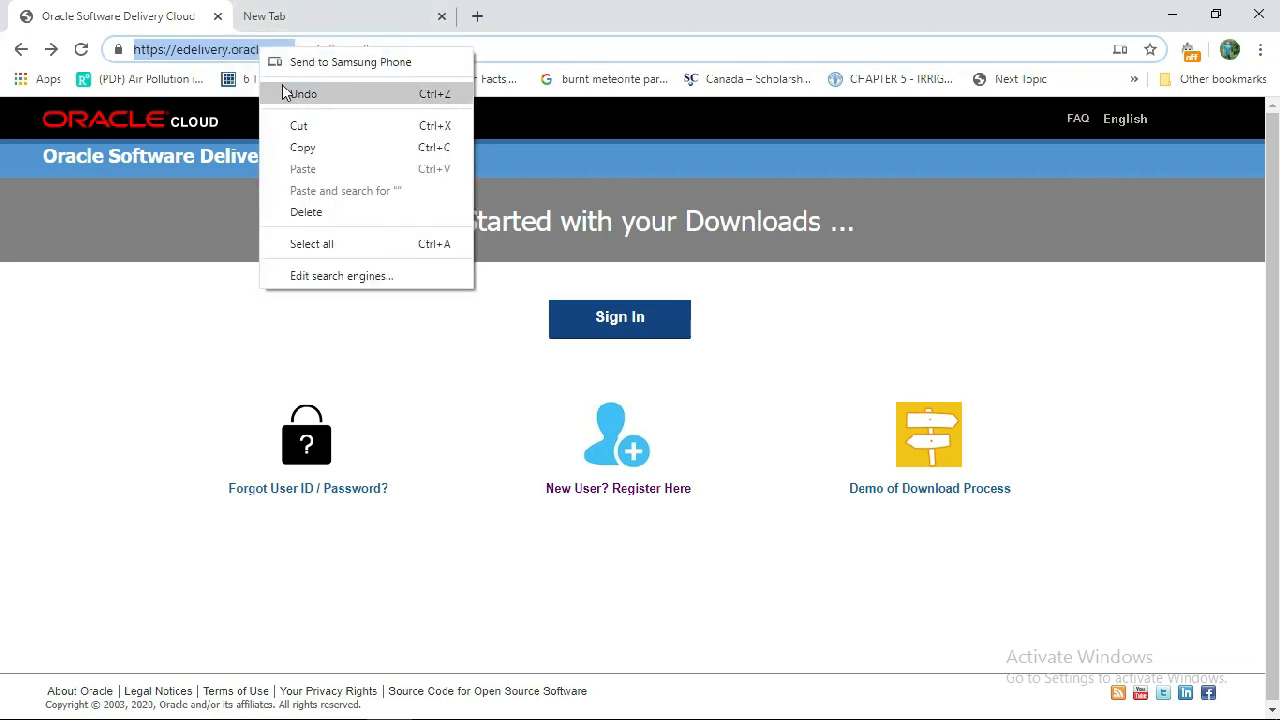
{"action": "left_click", "coordinate": [600, 28]}
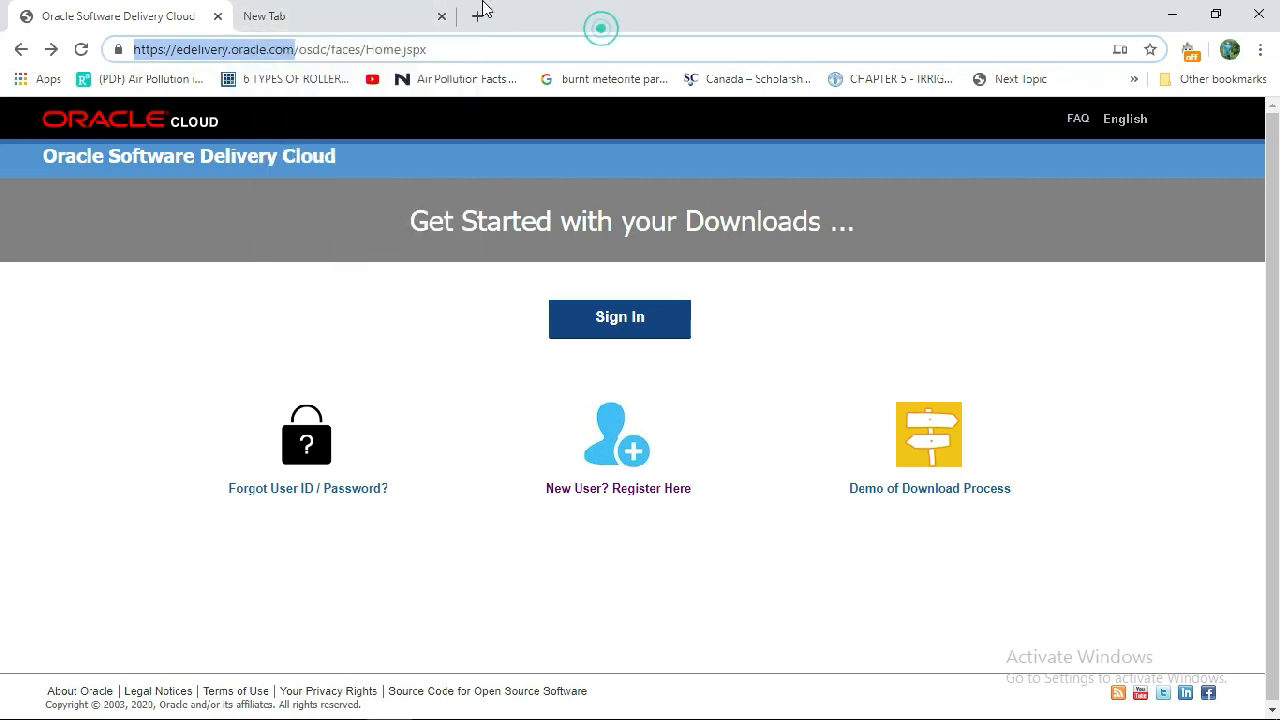
Step: Close the spare blank tab and follow 'New User? Register Here' to the registration page
{"action": "left_click", "coordinate": [440, 16]}
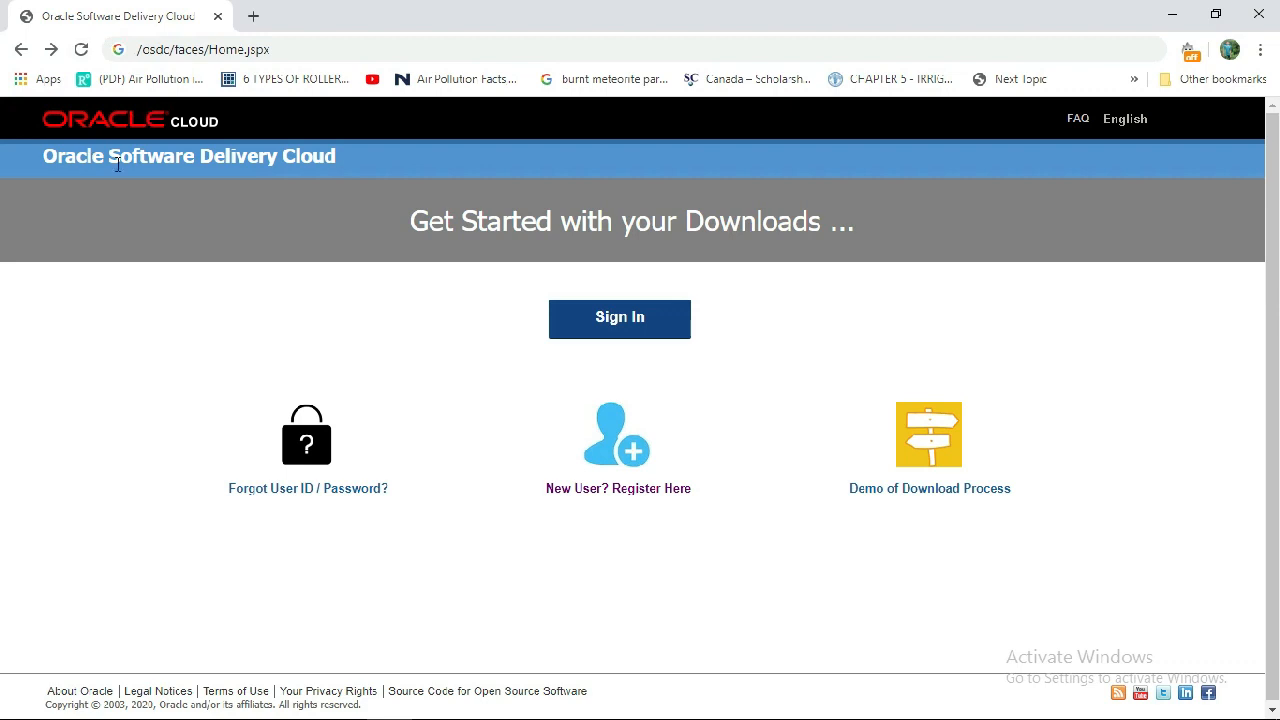
{"action": "mouse_move", "coordinate": [564, 488]}
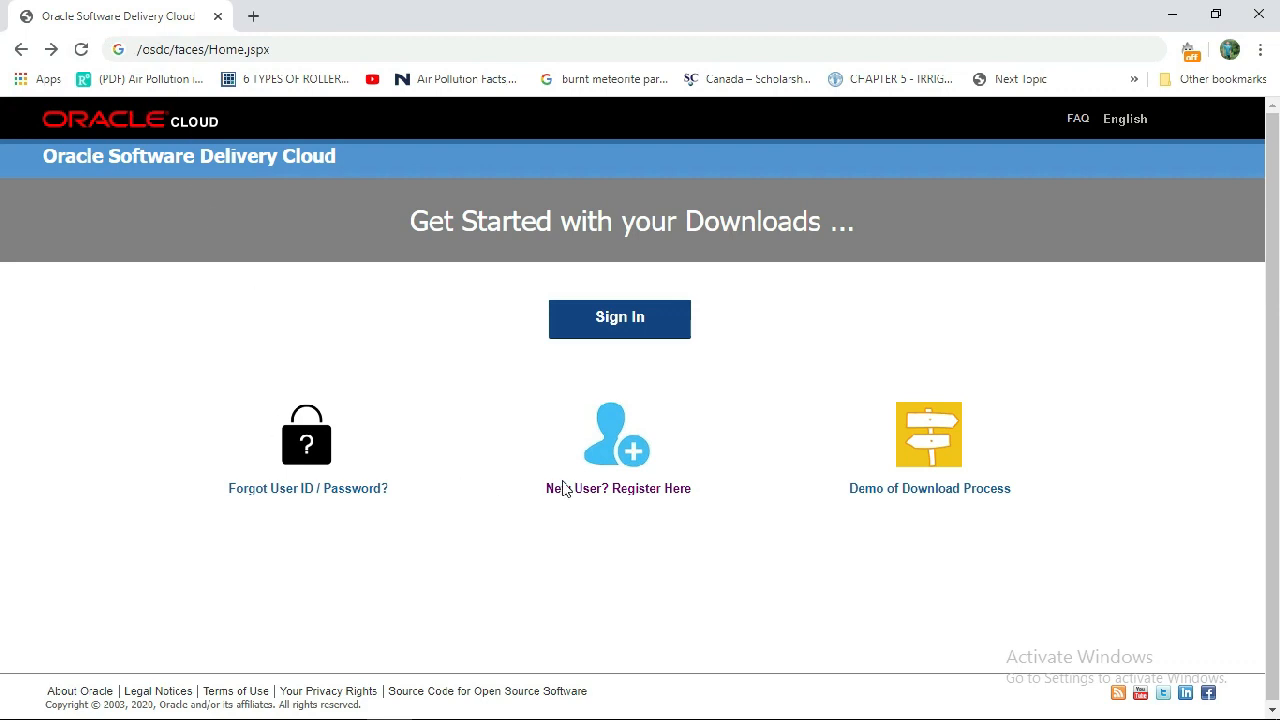
{"action": "mouse_move", "coordinate": [630, 348]}
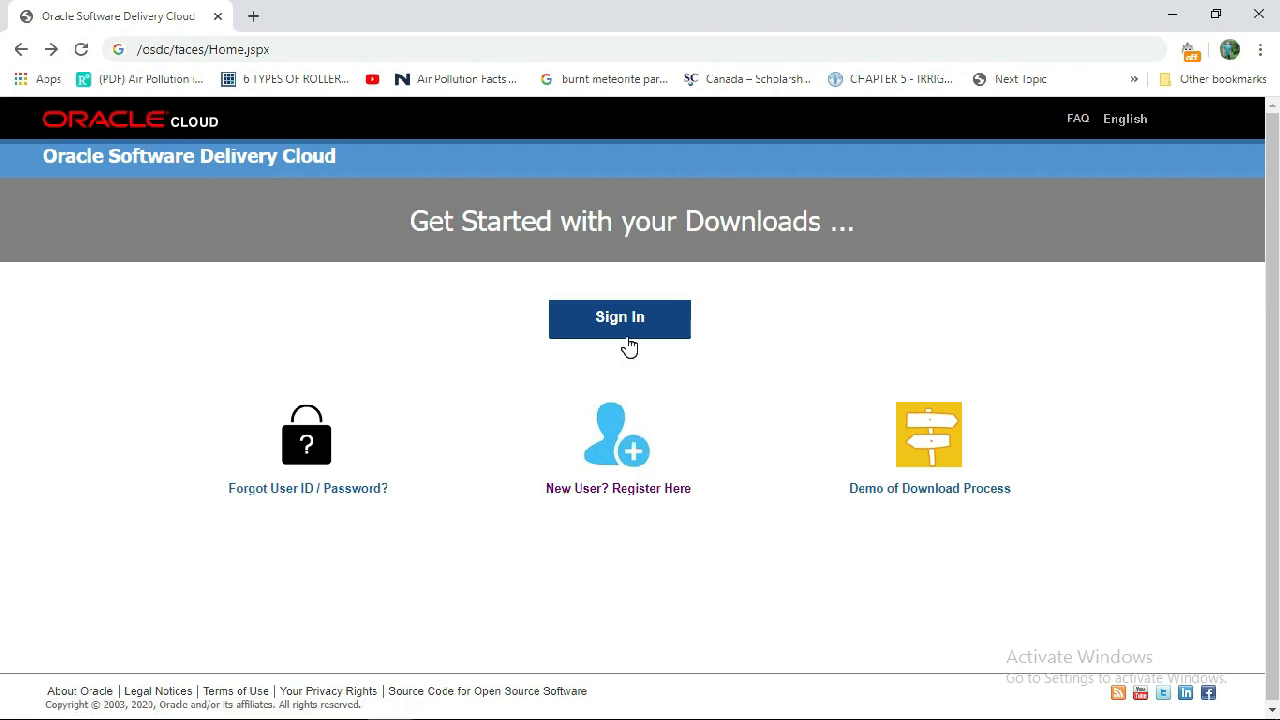
{"action": "mouse_move", "coordinate": [612, 472]}
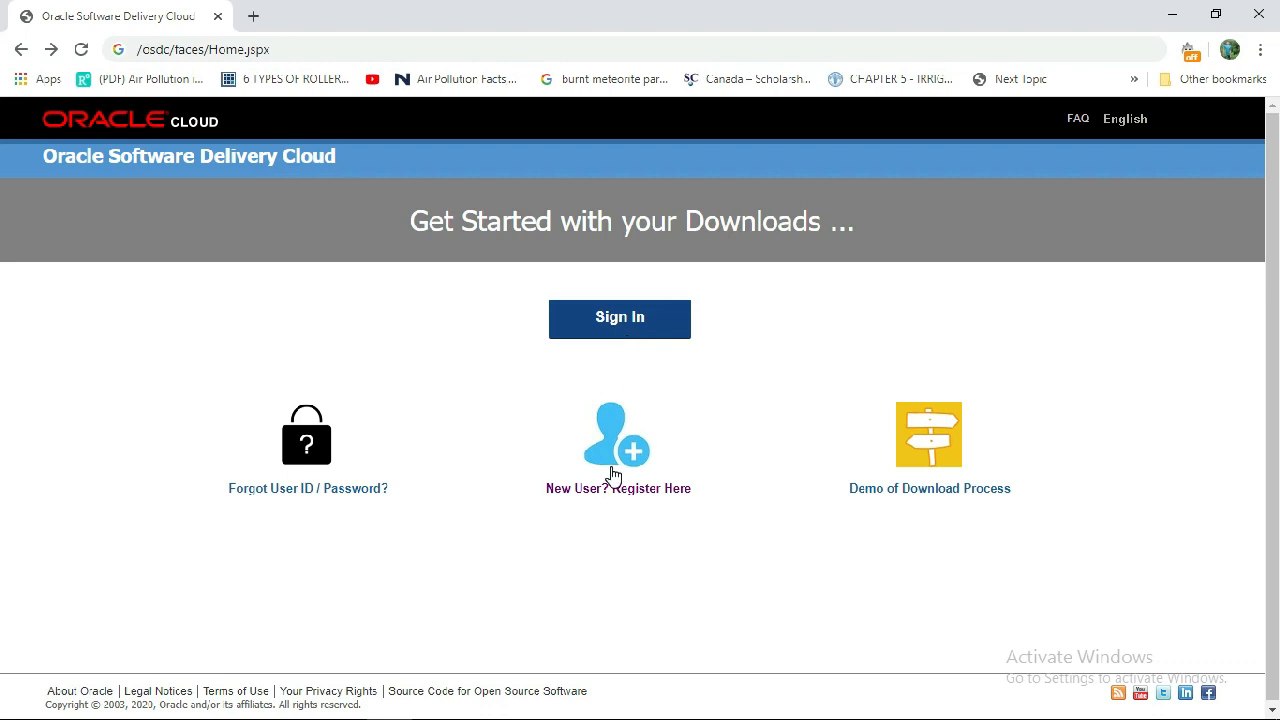
{"action": "left_click", "coordinate": [618, 440]}
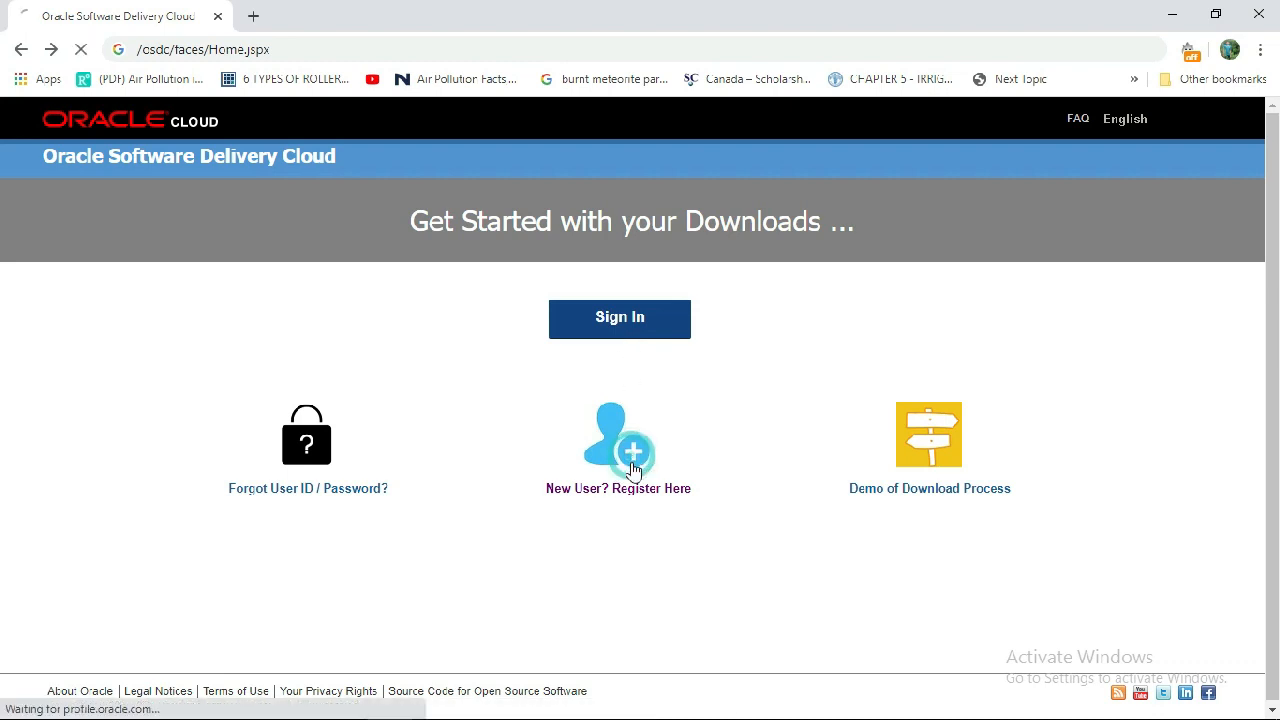
Step: Enter the country, first name 'zohaib', last name and job title 'site engineer' on the form
{"action": "left_click", "coordinate": [618, 450]}
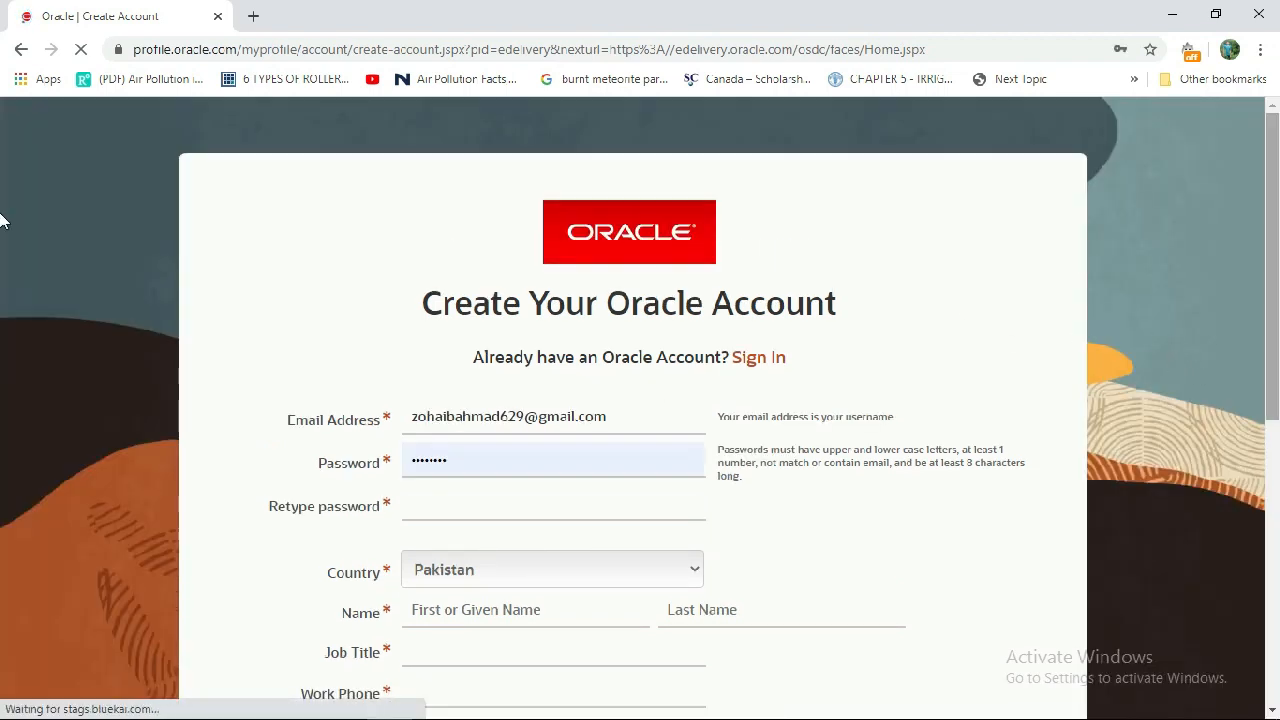
{"action": "scroll", "scroll_direction": "down", "scroll_amount": 3}
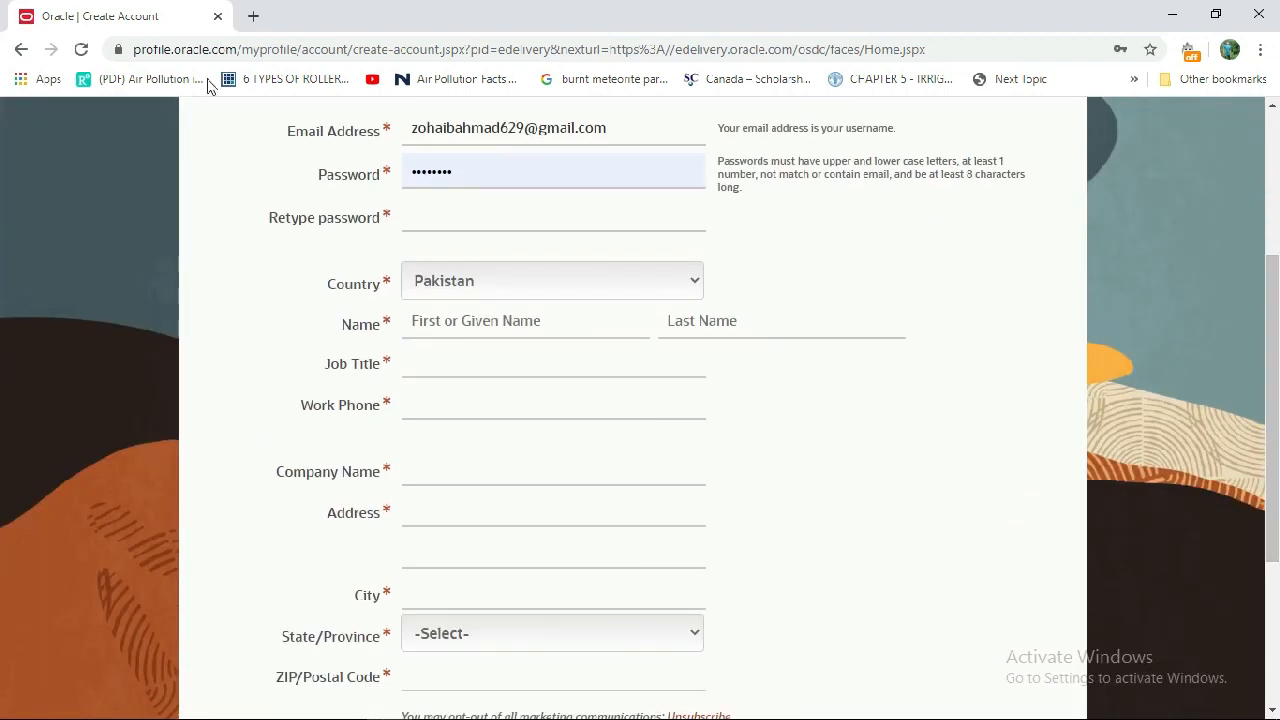
{"action": "scroll", "scroll_direction": "down", "scroll_amount": 3}
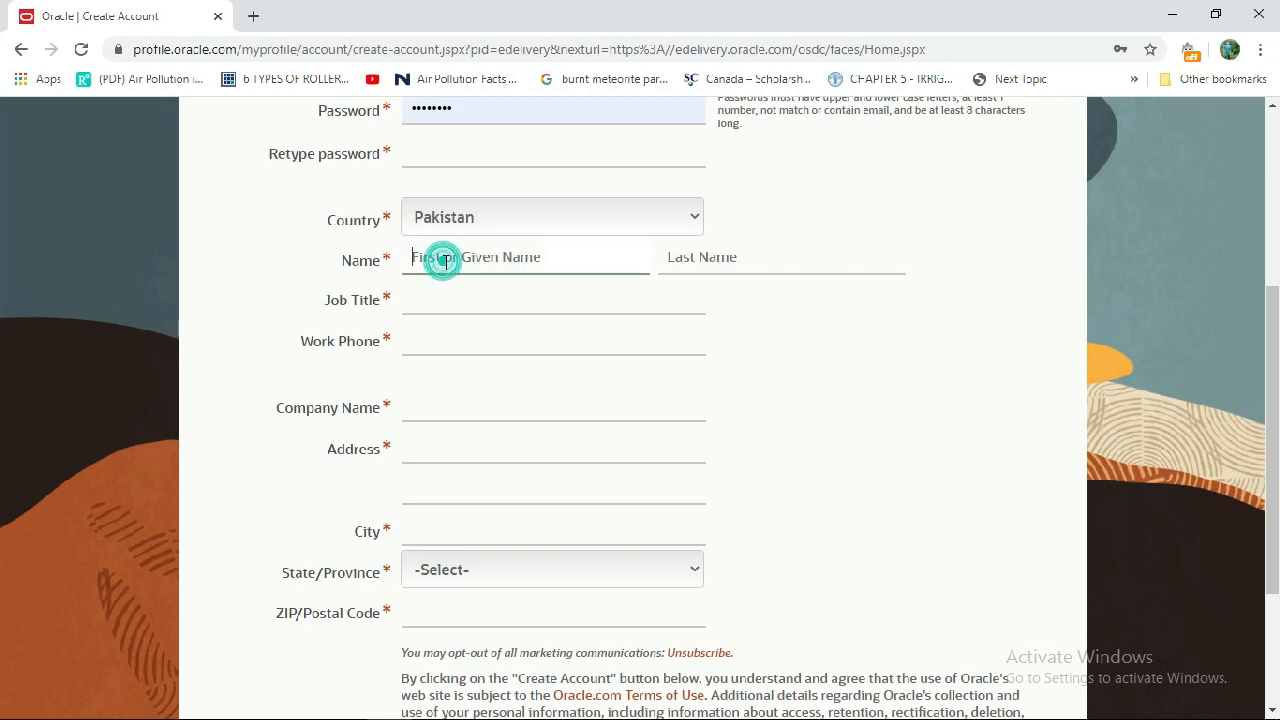
{"action": "type", "text": "4"}
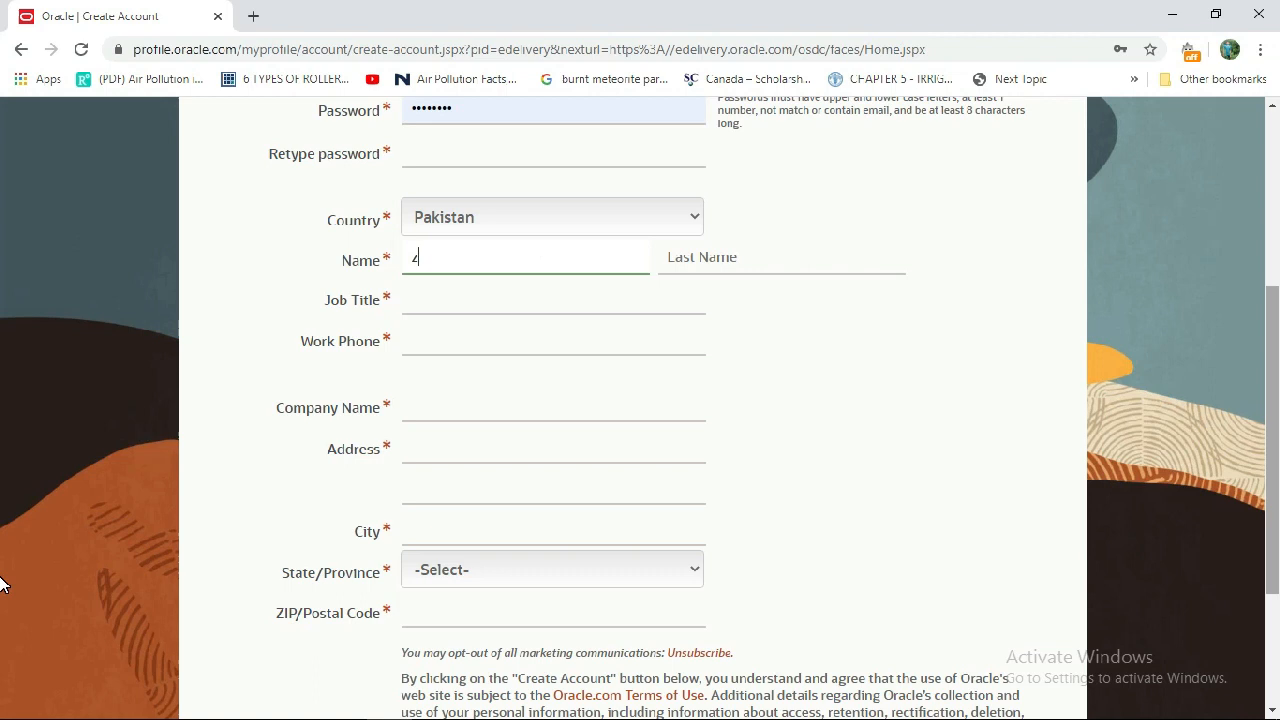
{"action": "type", "text": "zohaib ahmad"}
{"action": "left_click", "coordinate": [782, 256]}
{"action": "type", "text": "faiz"}
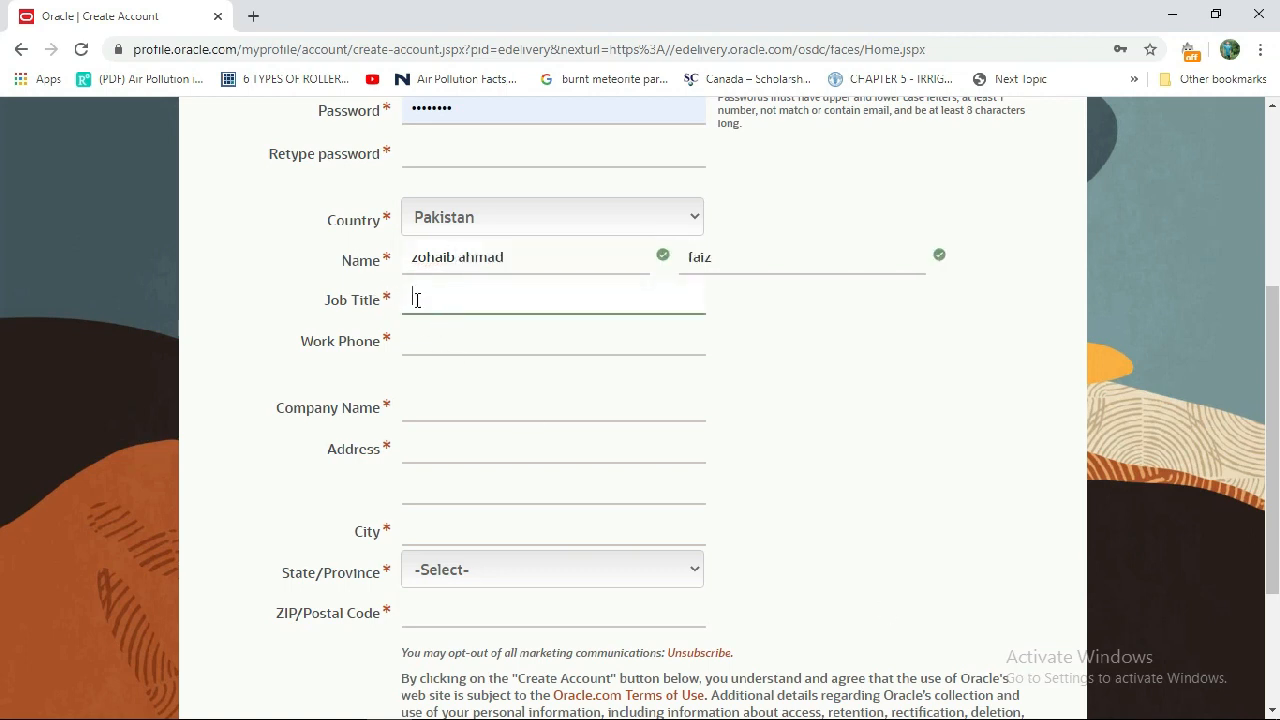
{"action": "type", "text": "site e"}
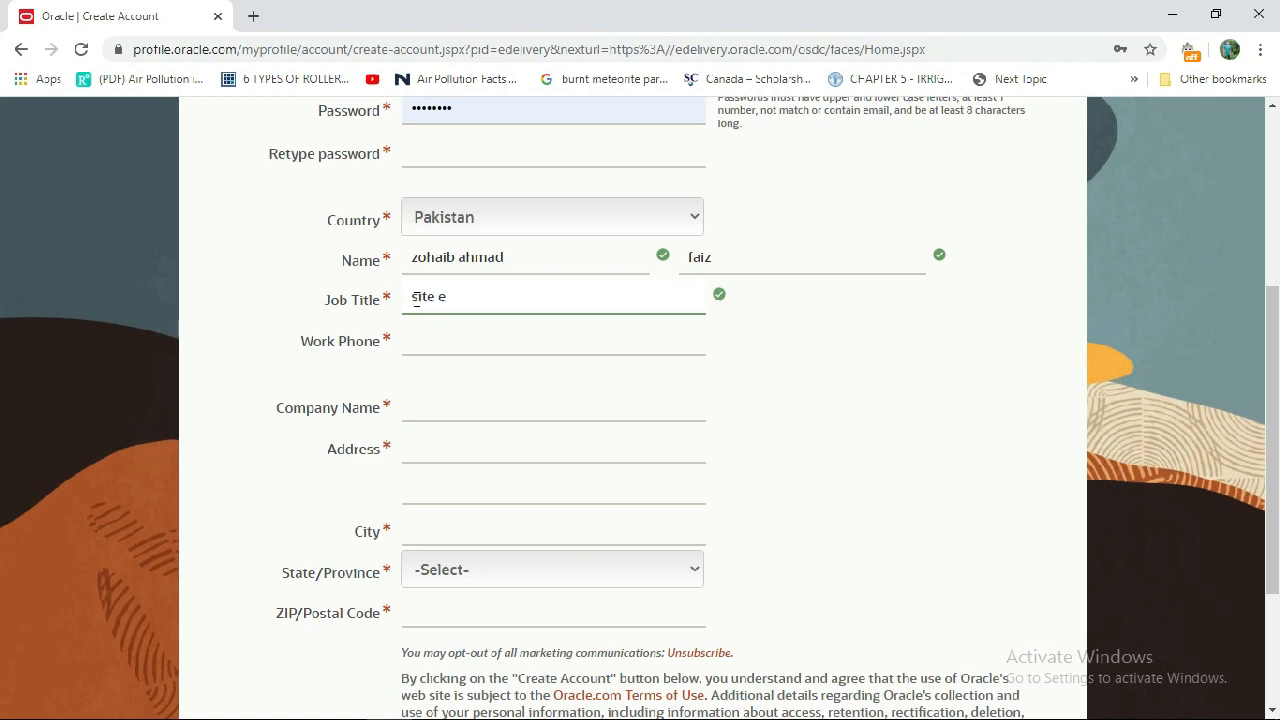
{"action": "type", "text": "ngineer"}
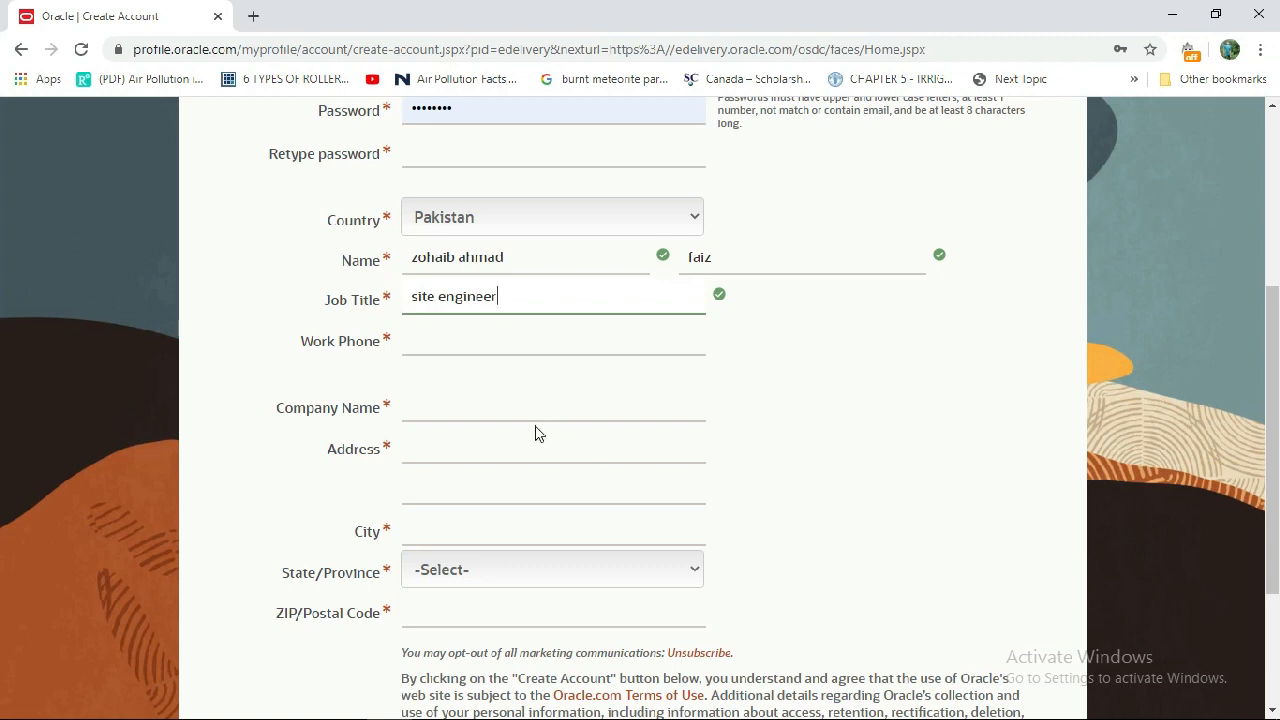
{"action": "left_click", "coordinate": [552, 340]}
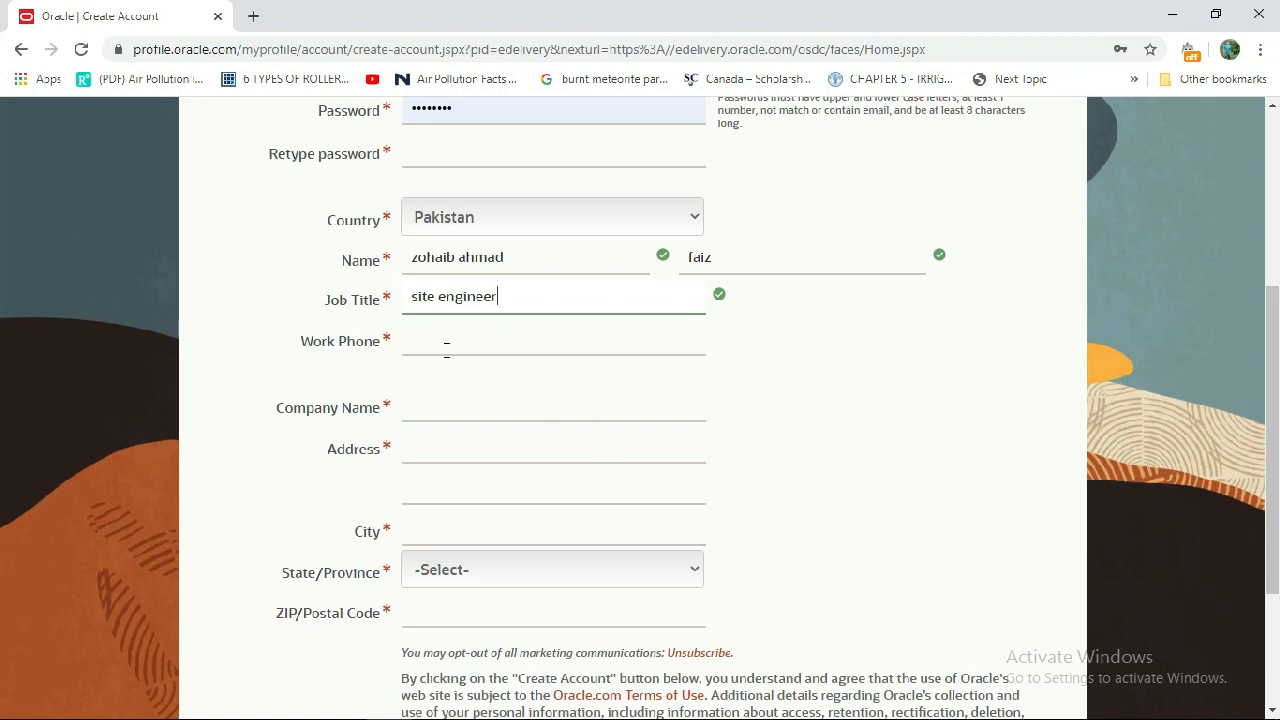
{"action": "left_click", "coordinate": [552, 336]}
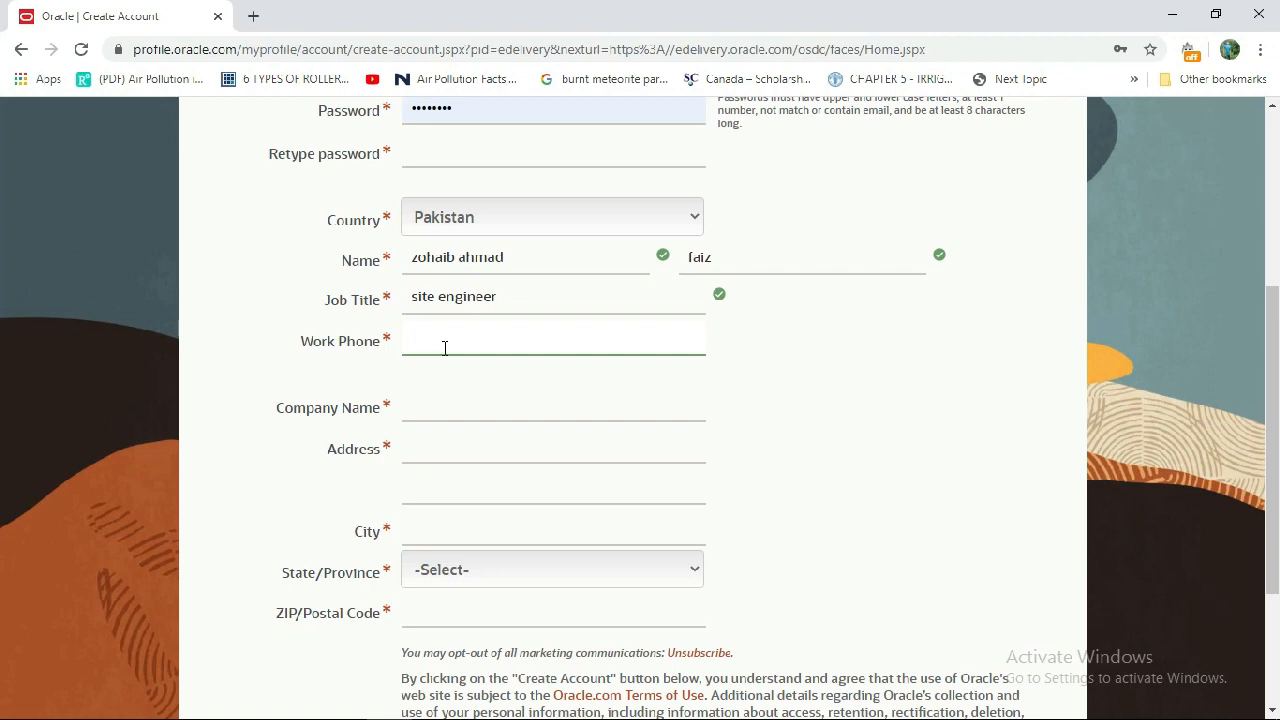
{"action": "type", "text": "+"}
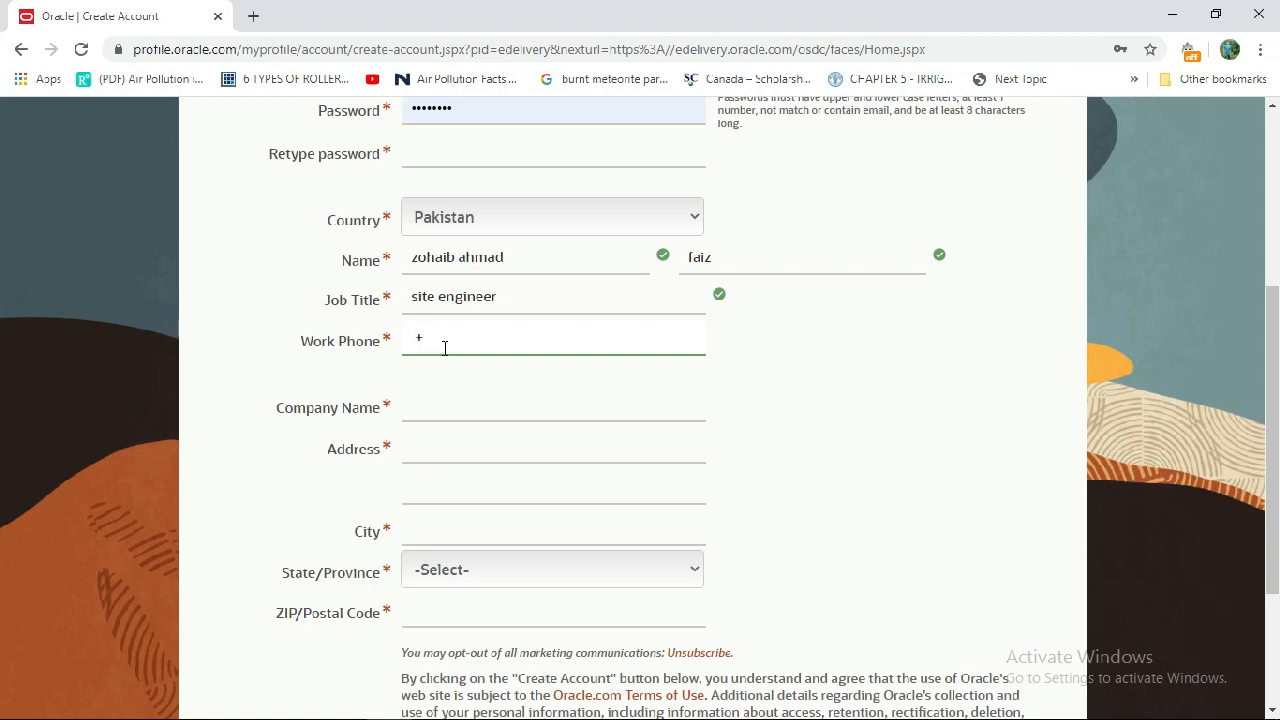
{"action": "type", "text": "92"}
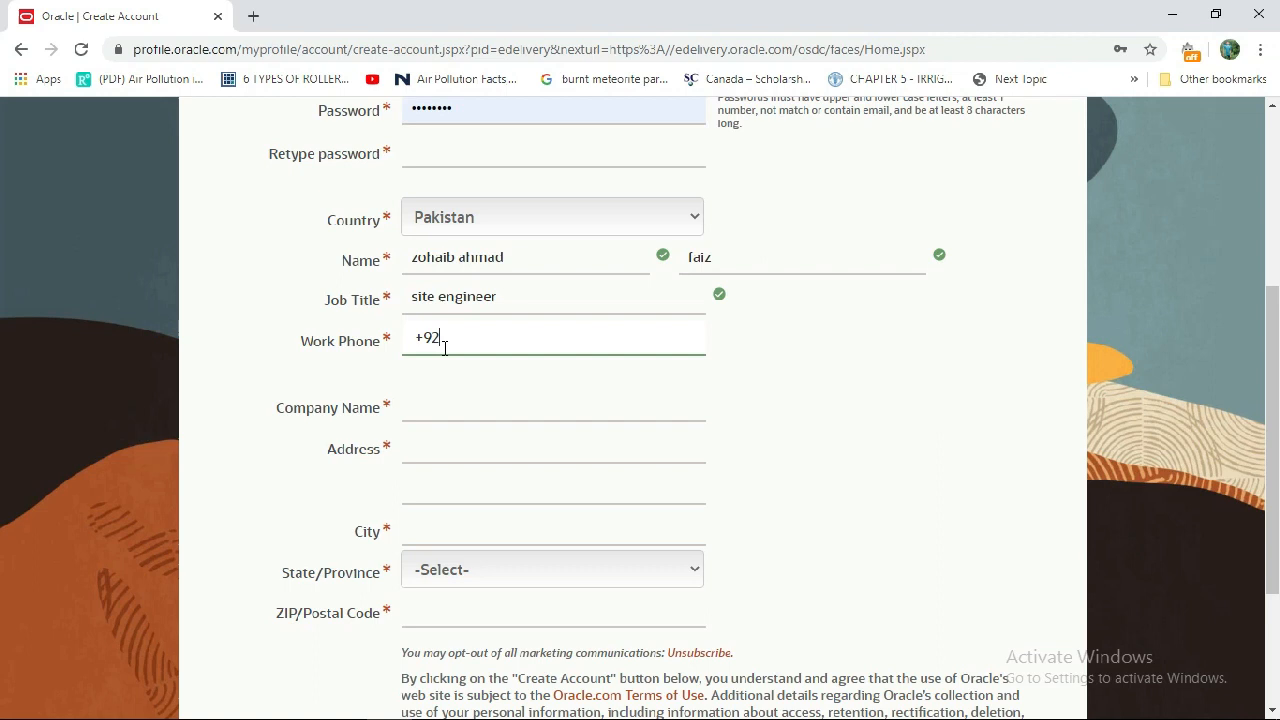
{"action": "type", "text": "3484"}
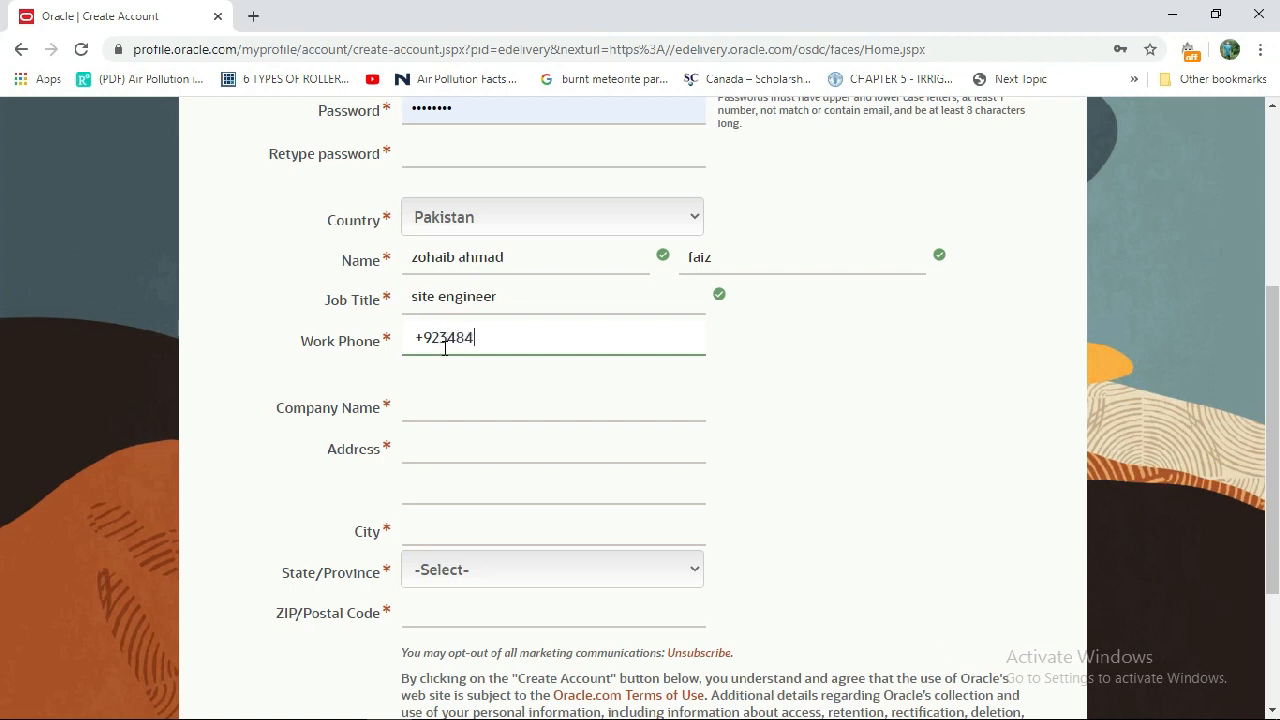
{"action": "type", "text": "84016276"}
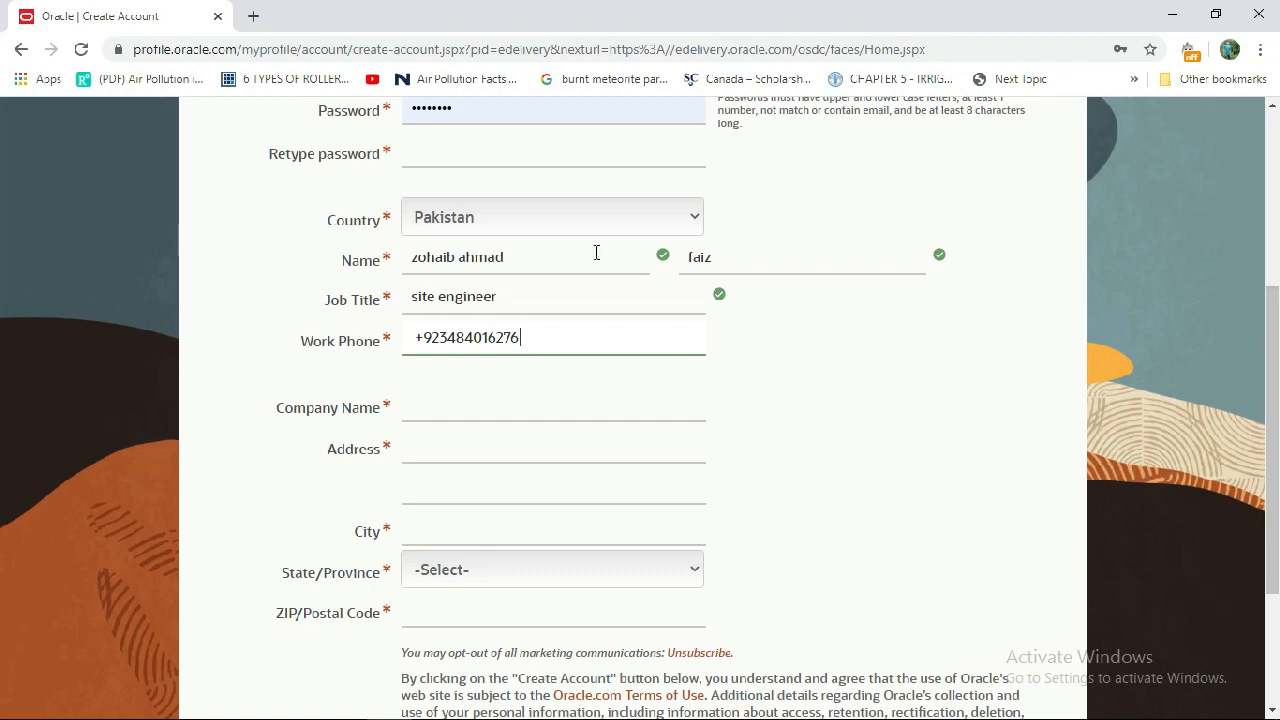
Step: Enter the company name on the account form
{"action": "scroll", "scroll_direction": "down", "scroll_amount": 3}
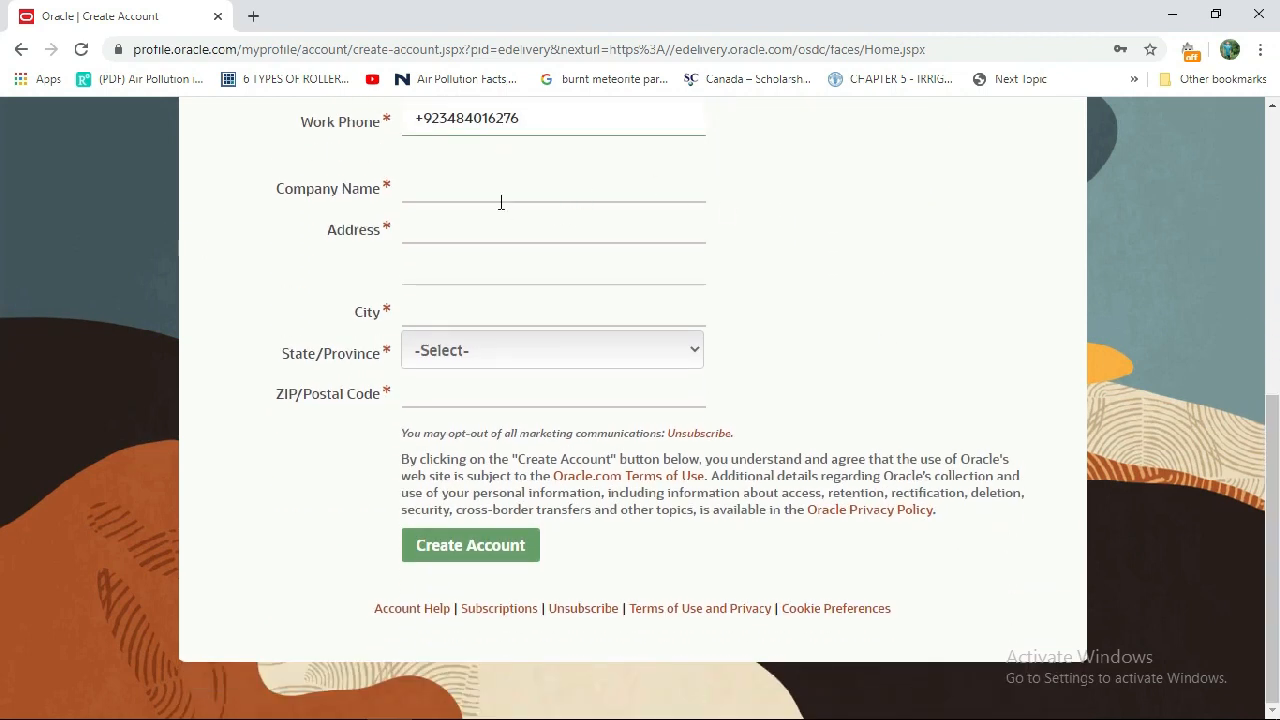
{"action": "left_click", "coordinate": [552, 188]}
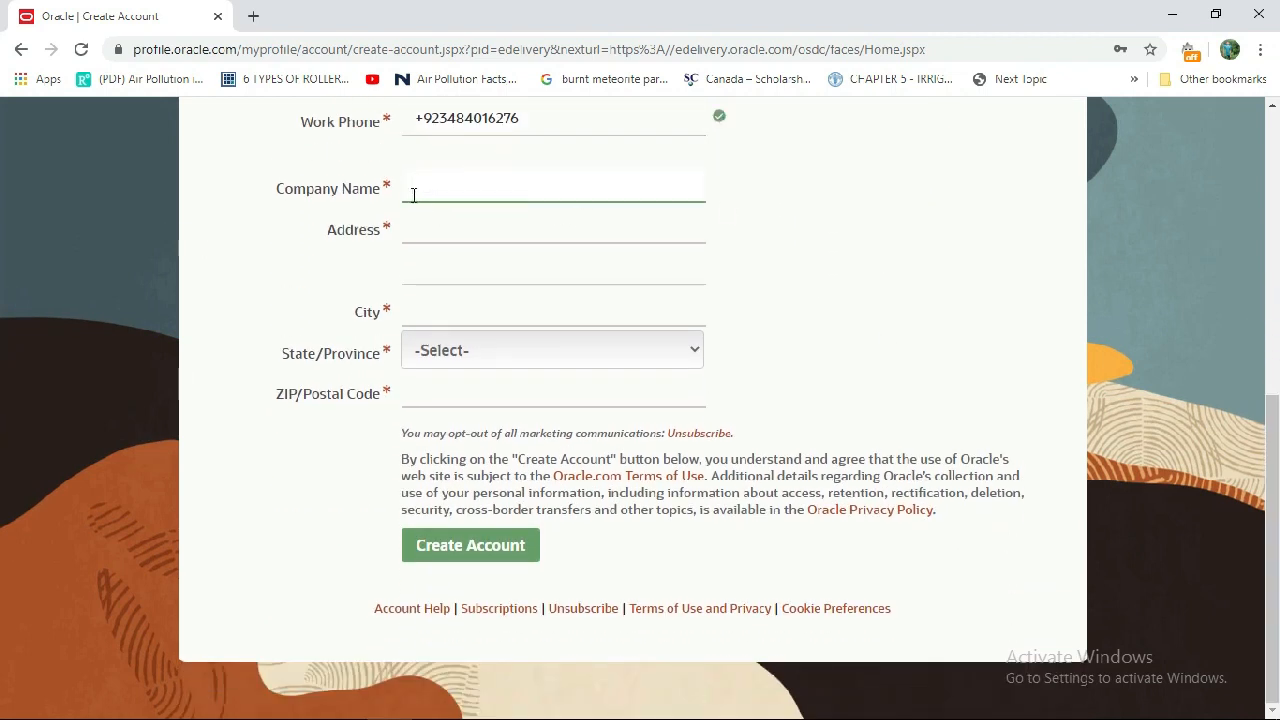
{"action": "left_click", "coordinate": [550, 188]}
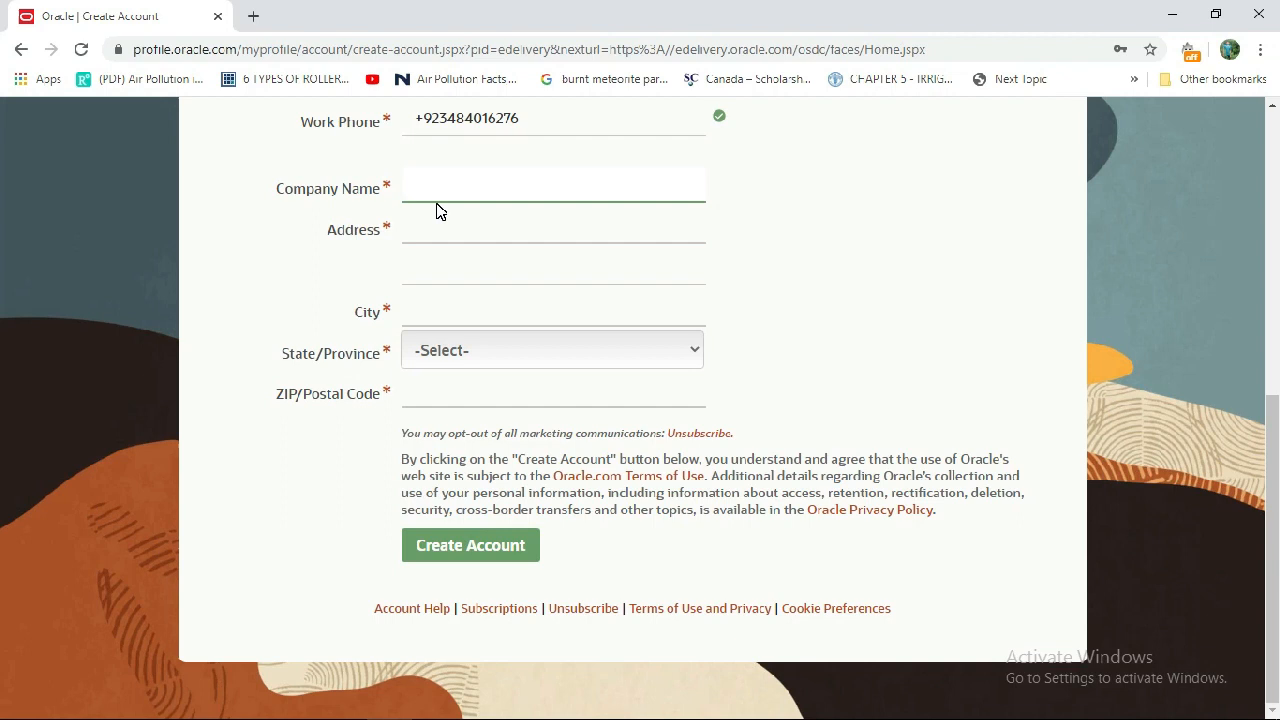
{"action": "type", "text": "It"}
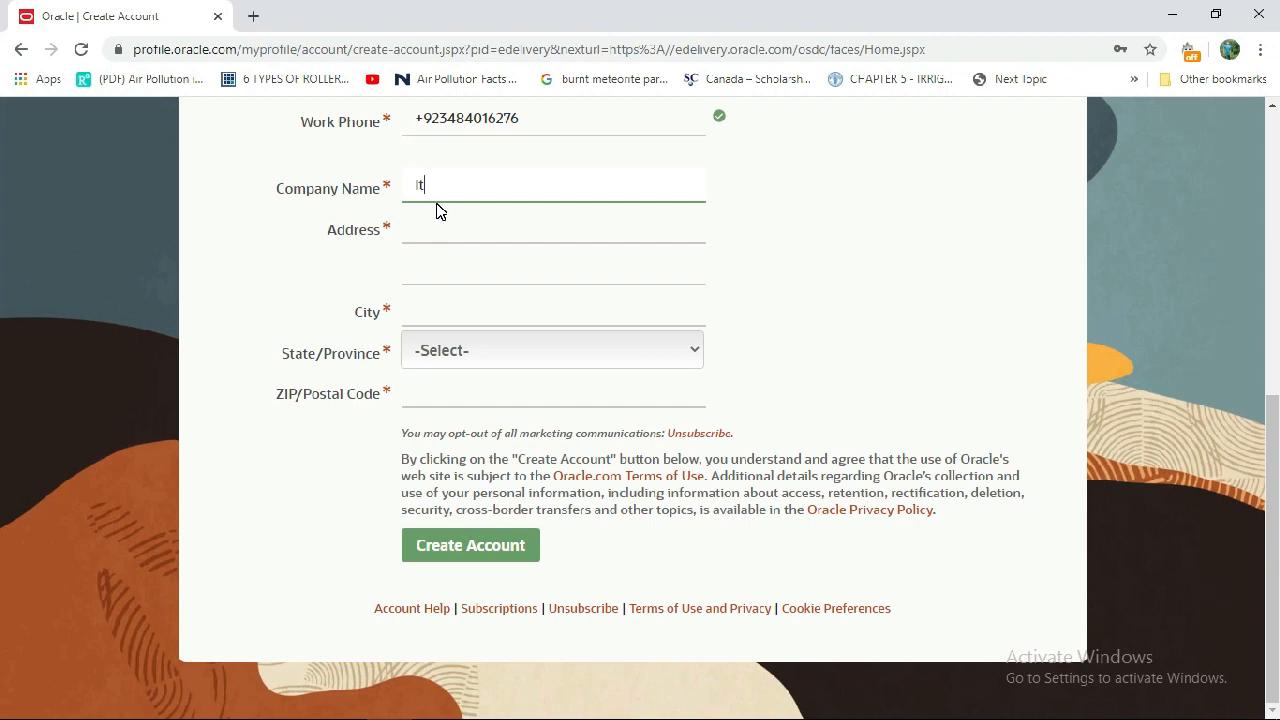
{"action": "type", "text": "tehad g"}
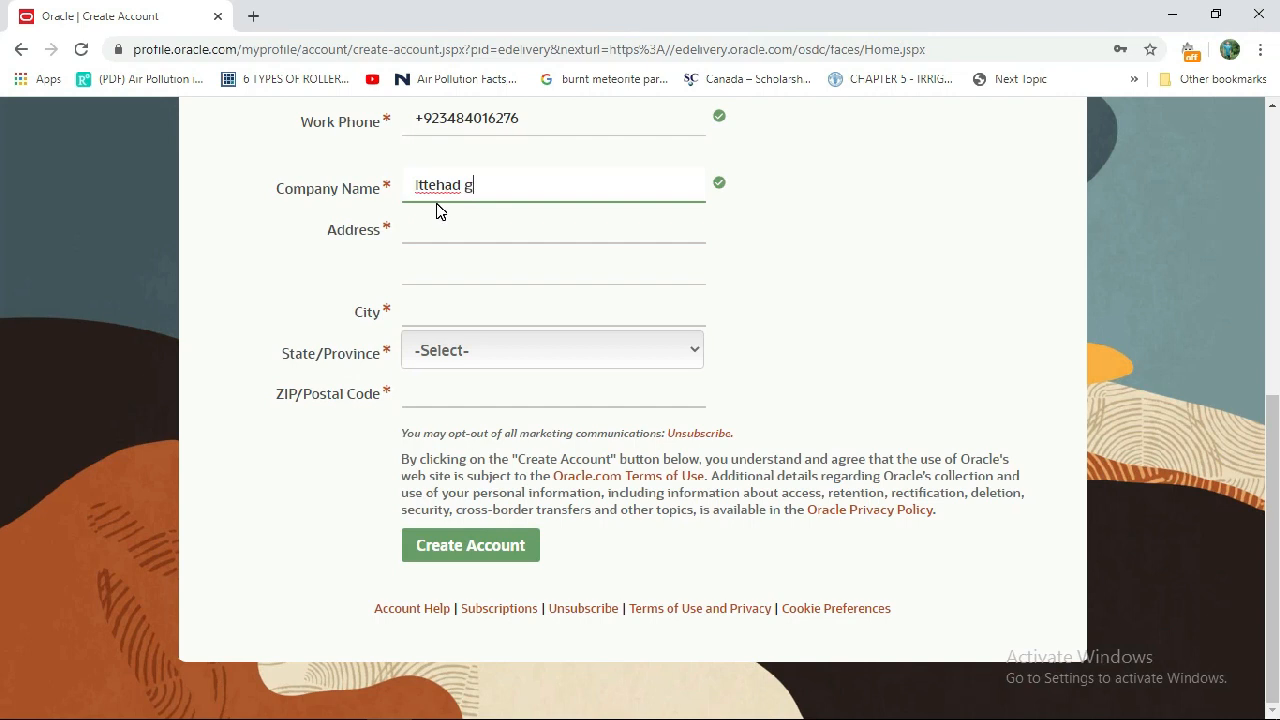
{"action": "type", "text": "roup"}
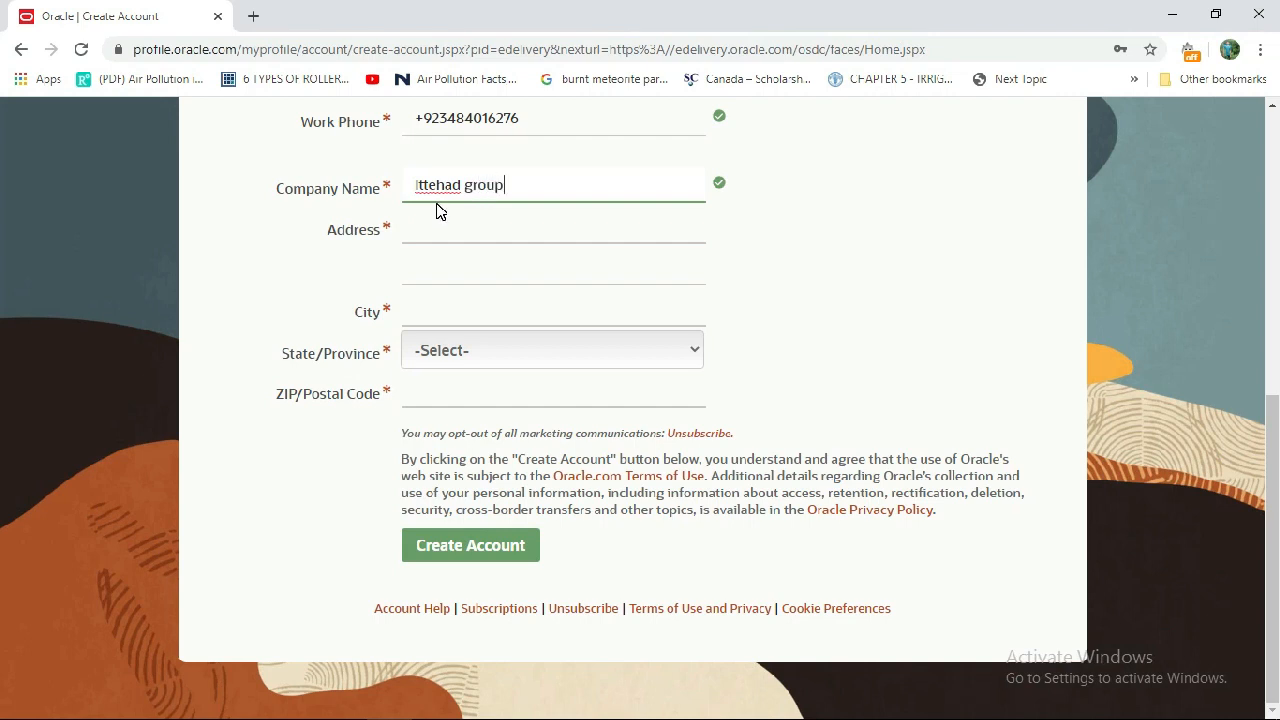
{"action": "type", "text": "of"}
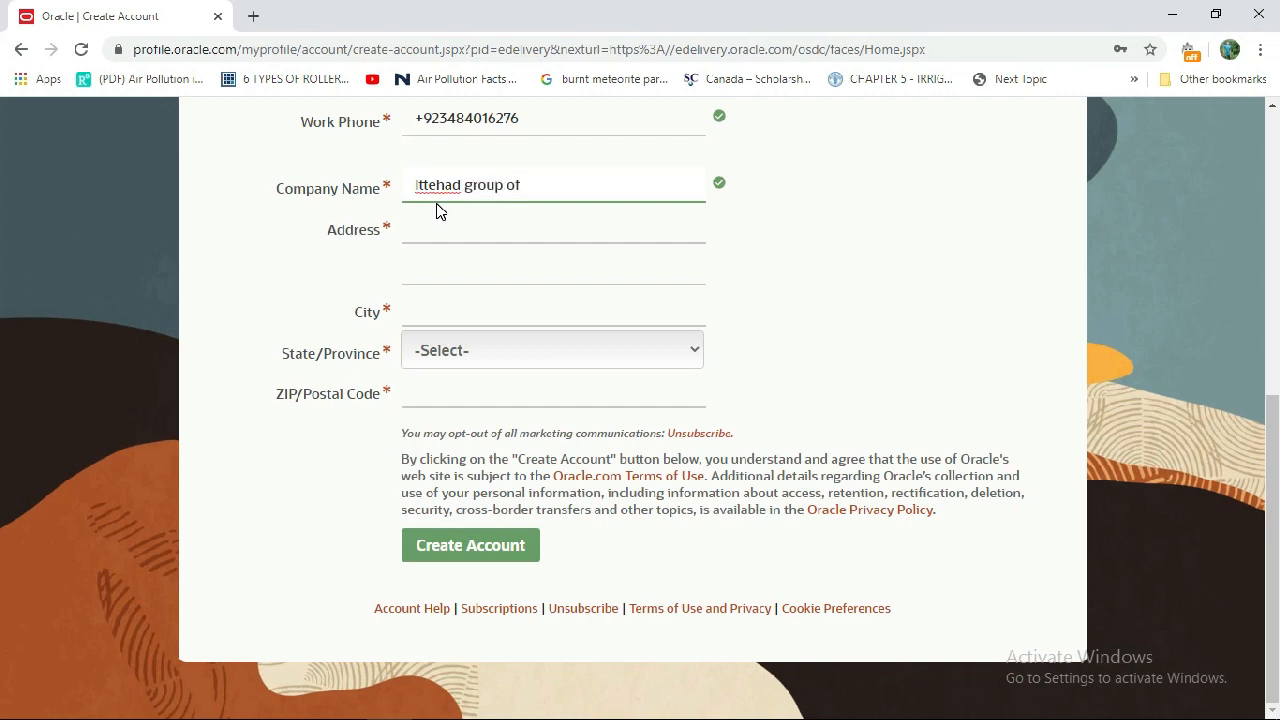
{"action": "type", "text": "project"}
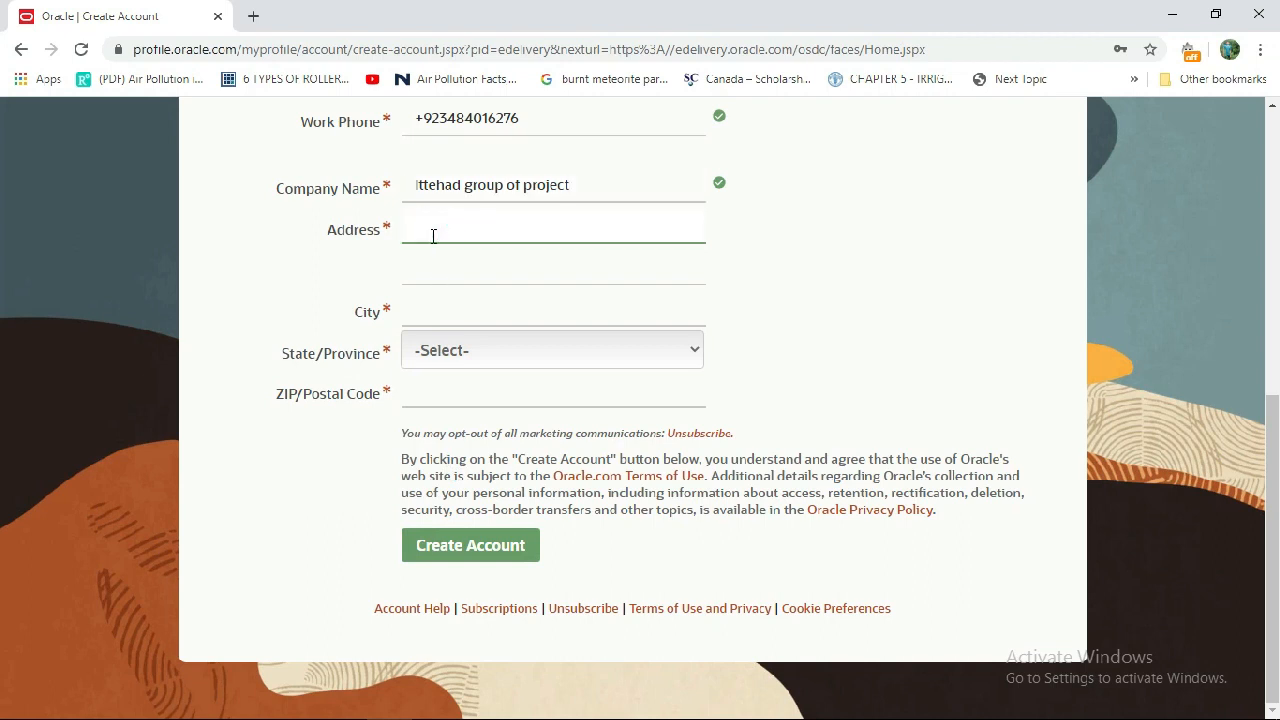
Step: Enter the company street address
{"action": "type", "text": "#"}
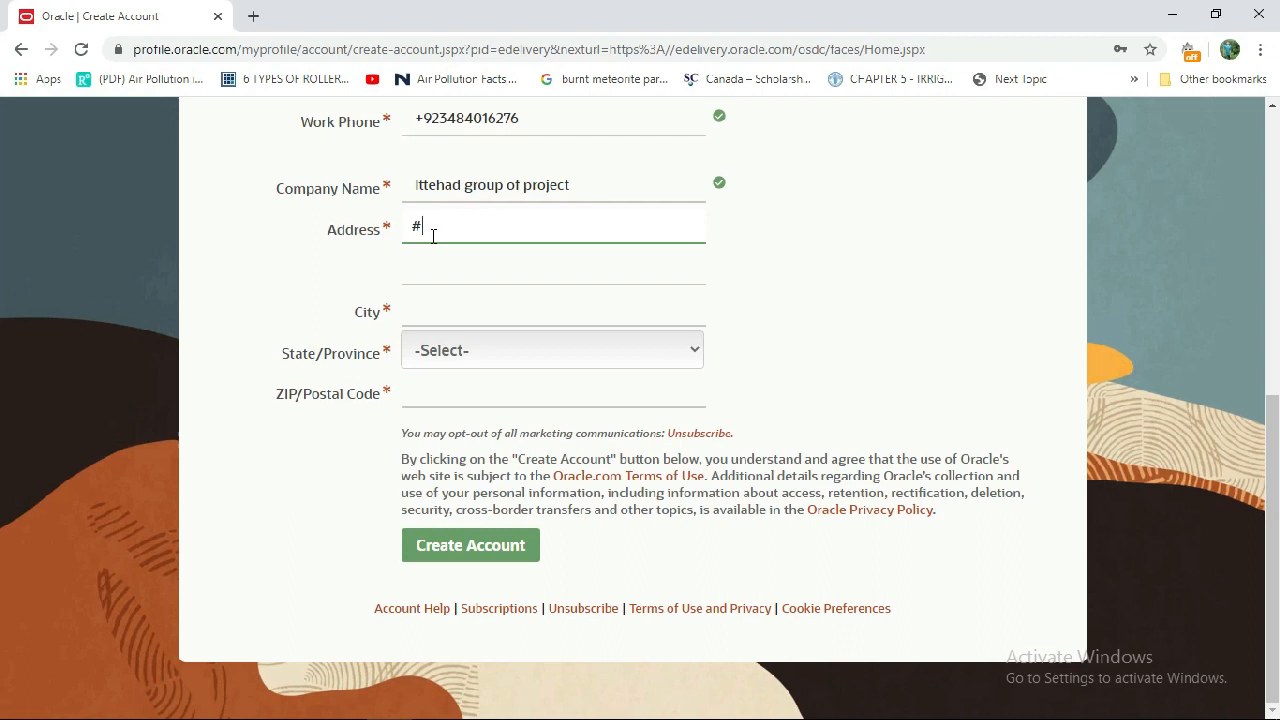
{"action": "type", "text": "3"}
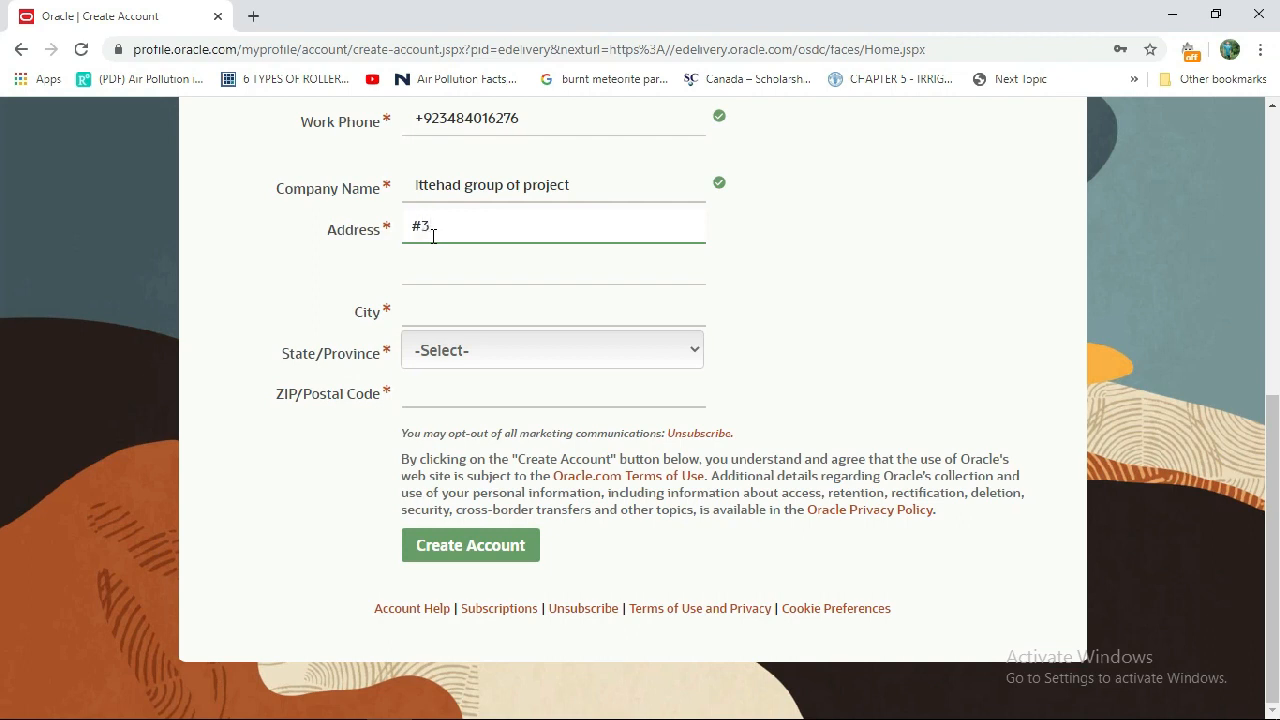
{"action": "type", "text": "43"}
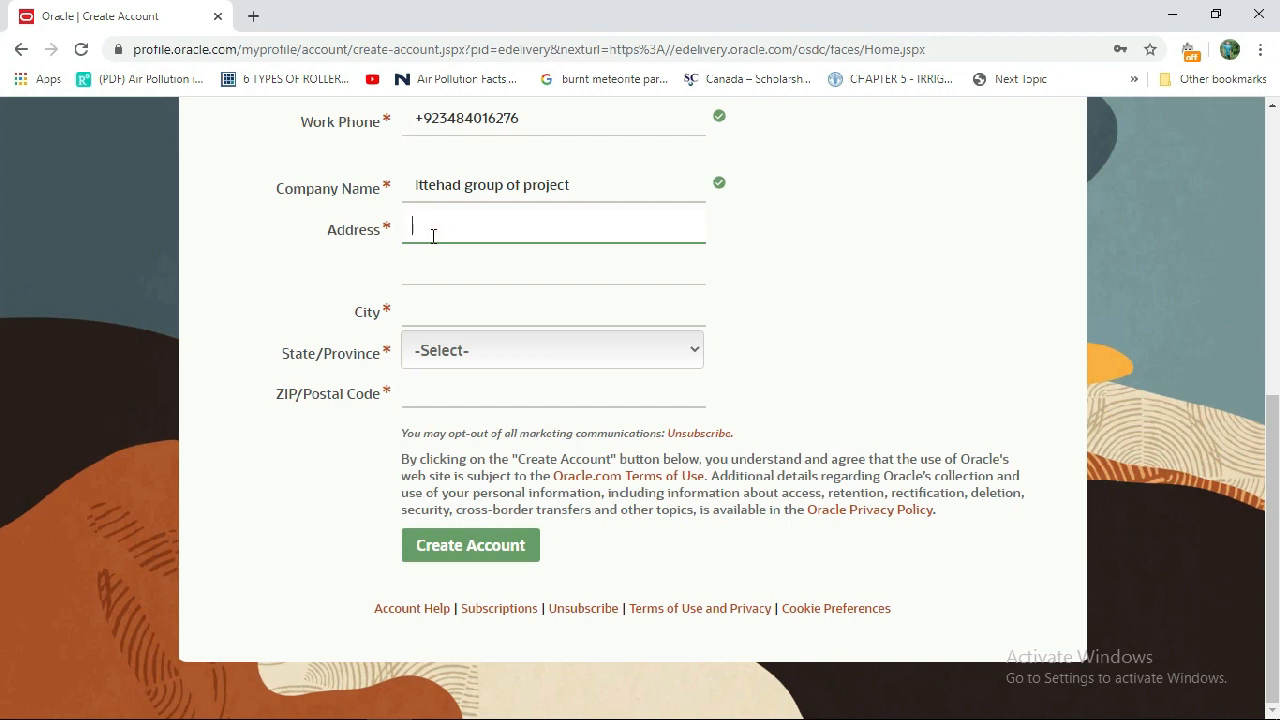
{"action": "type", "text": "50430"}
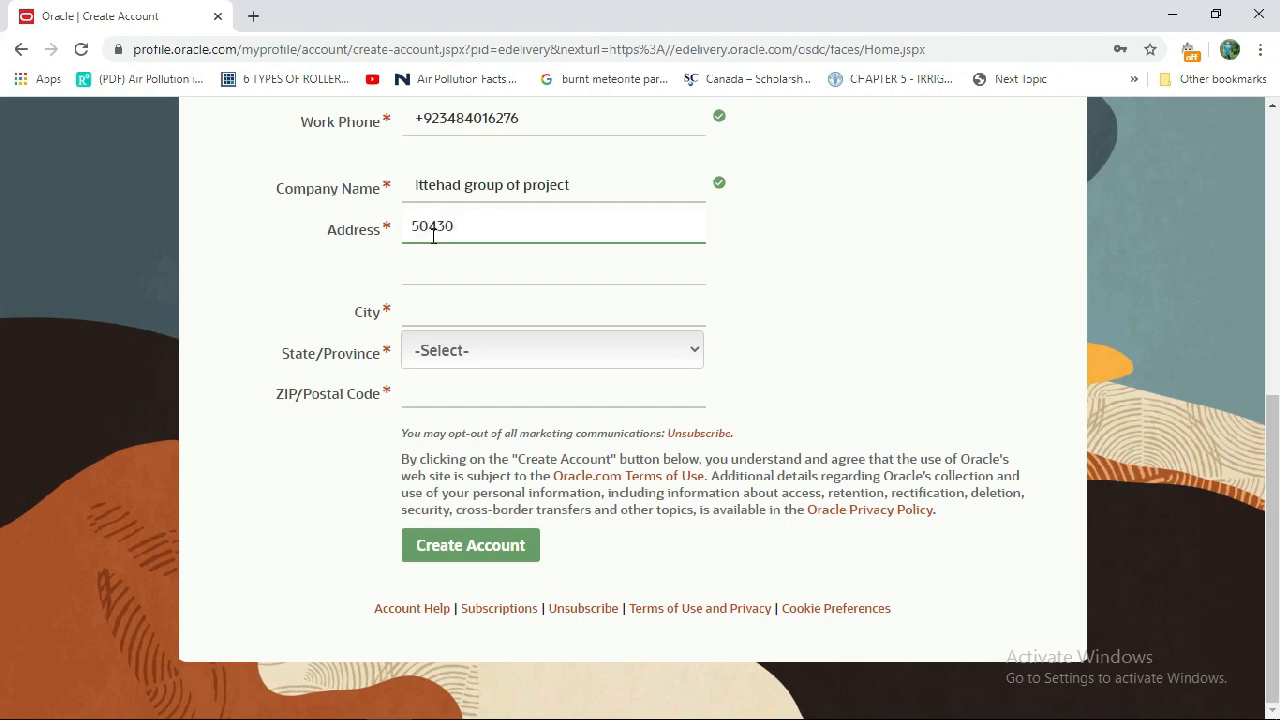
{"action": "type", "text": "phalia"}
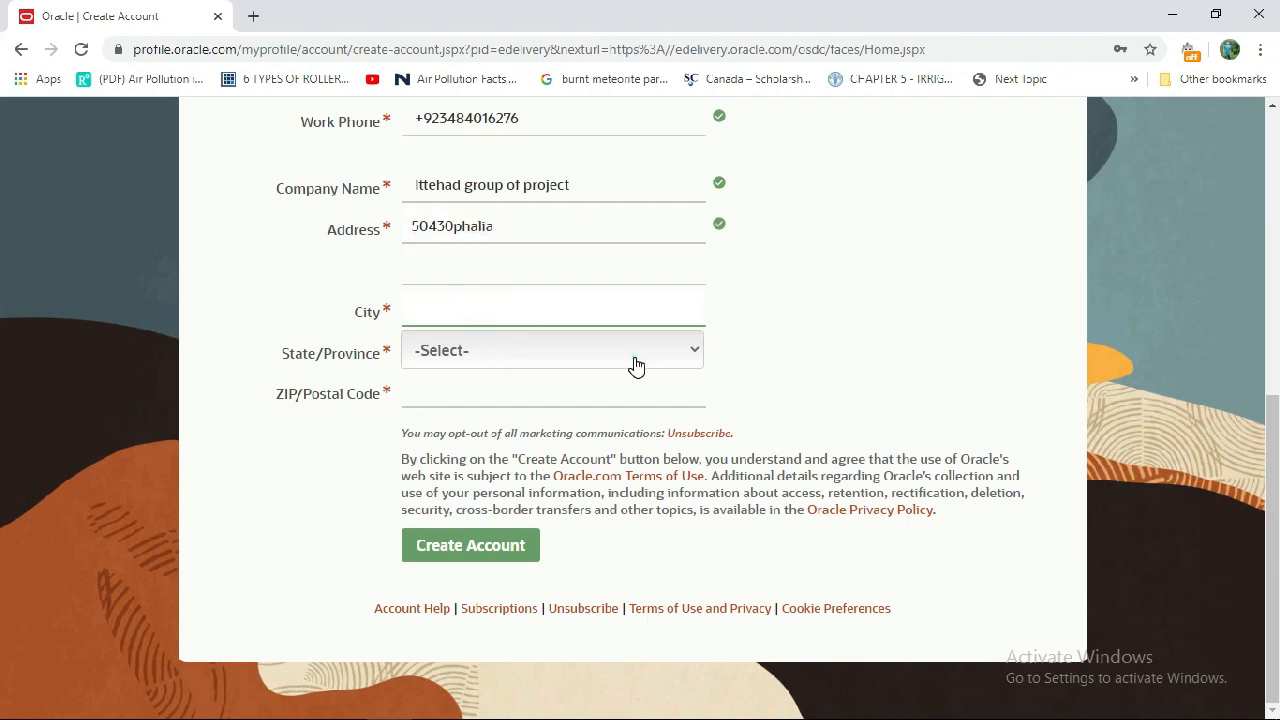
Step: Choose Lahore as the province, enter ZIP 5043 and submit Create Account
{"action": "left_click", "coordinate": [552, 350]}
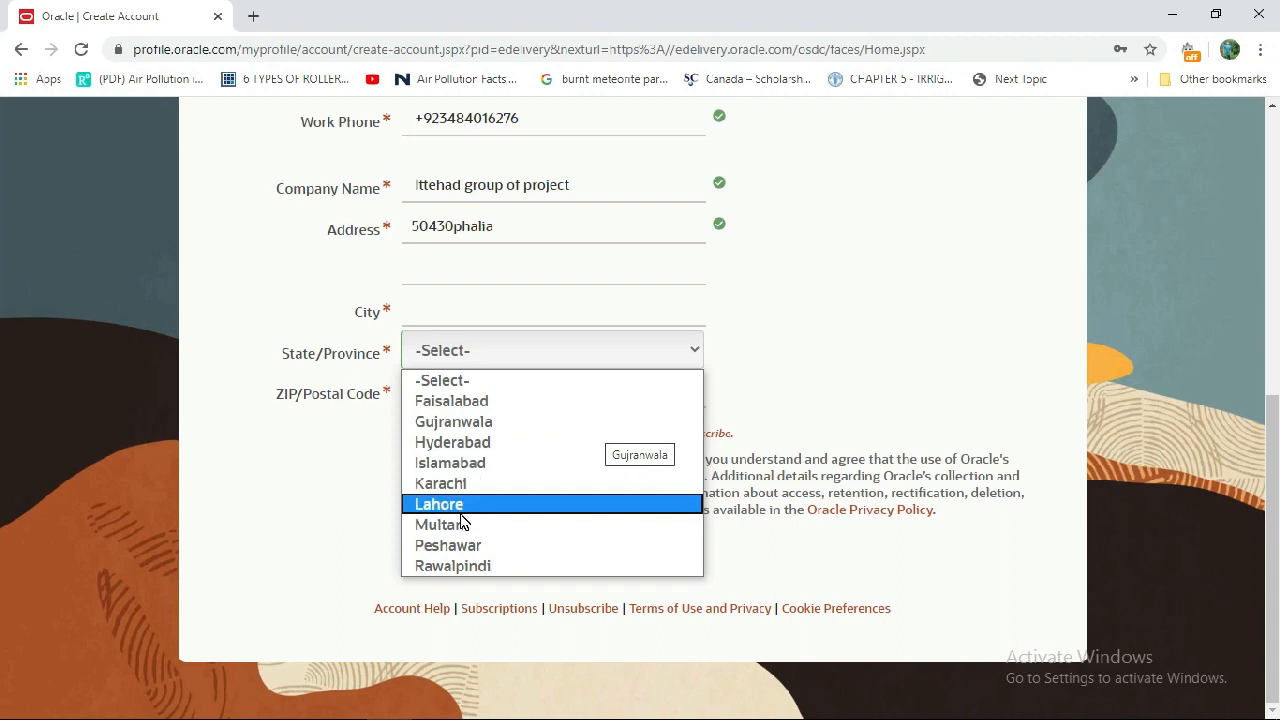
{"action": "left_click", "coordinate": [440, 504]}
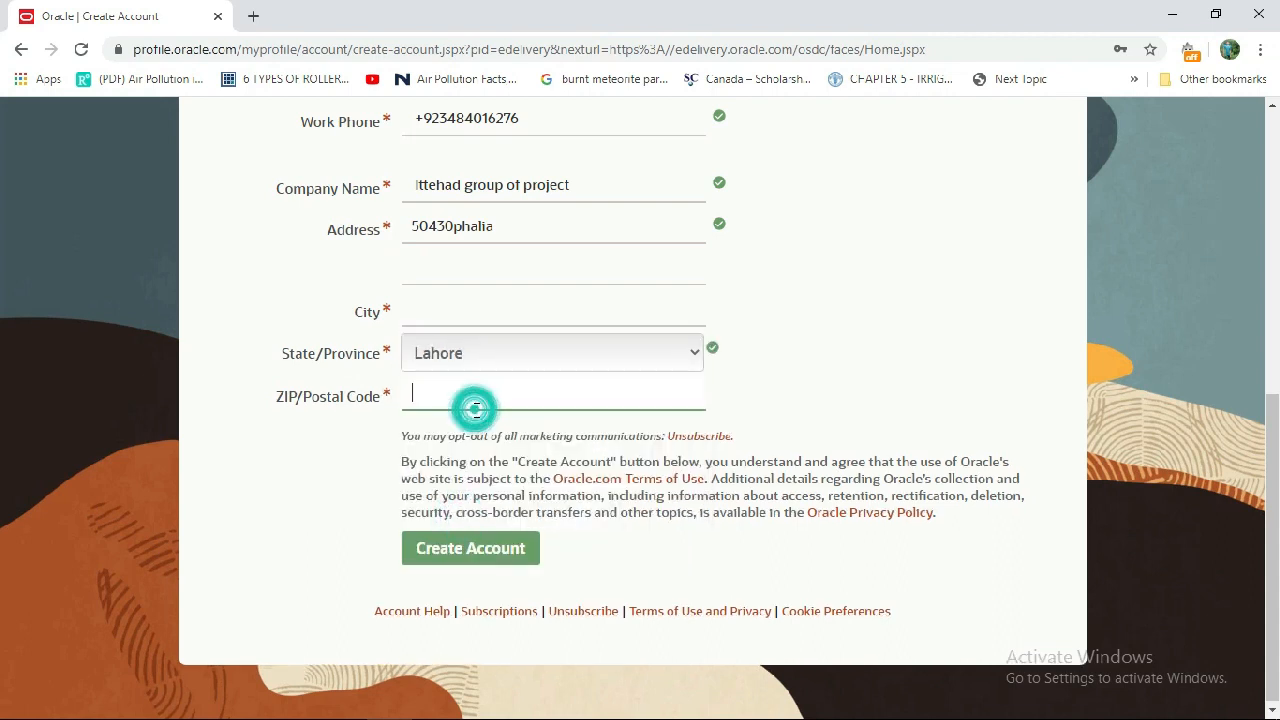
{"action": "type", "text": "5"}
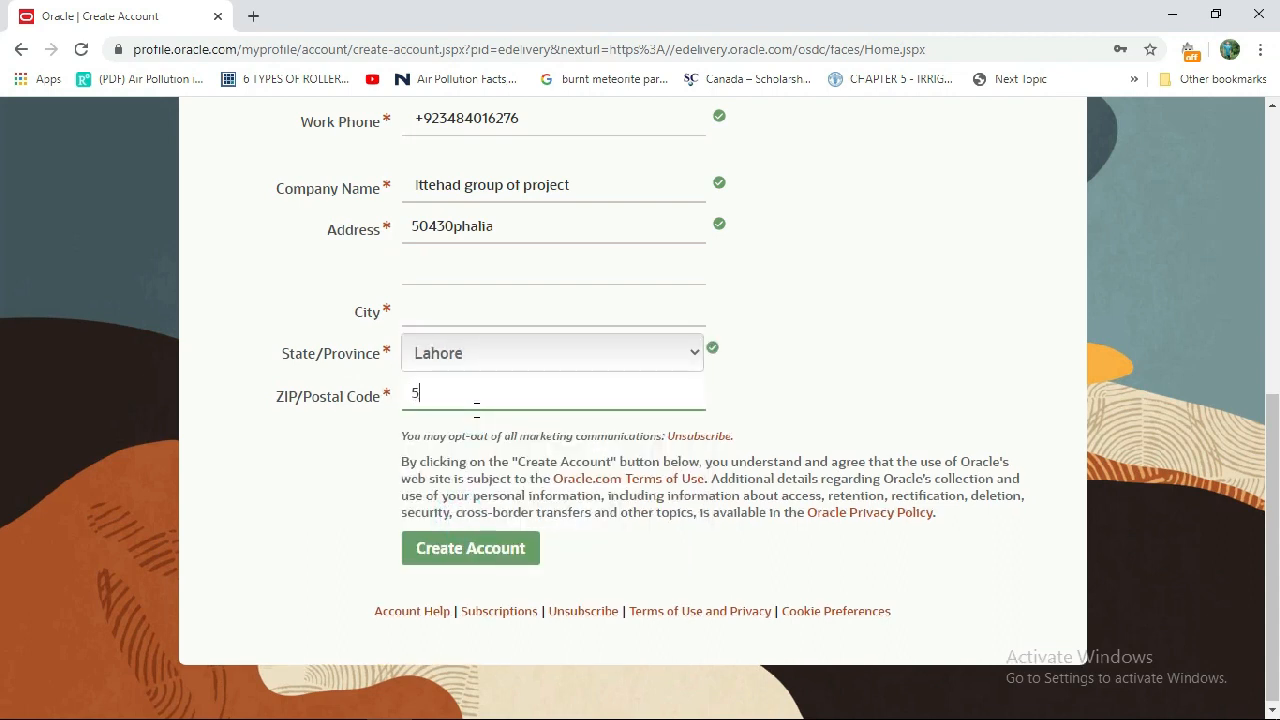
{"action": "type", "text": "0430"}
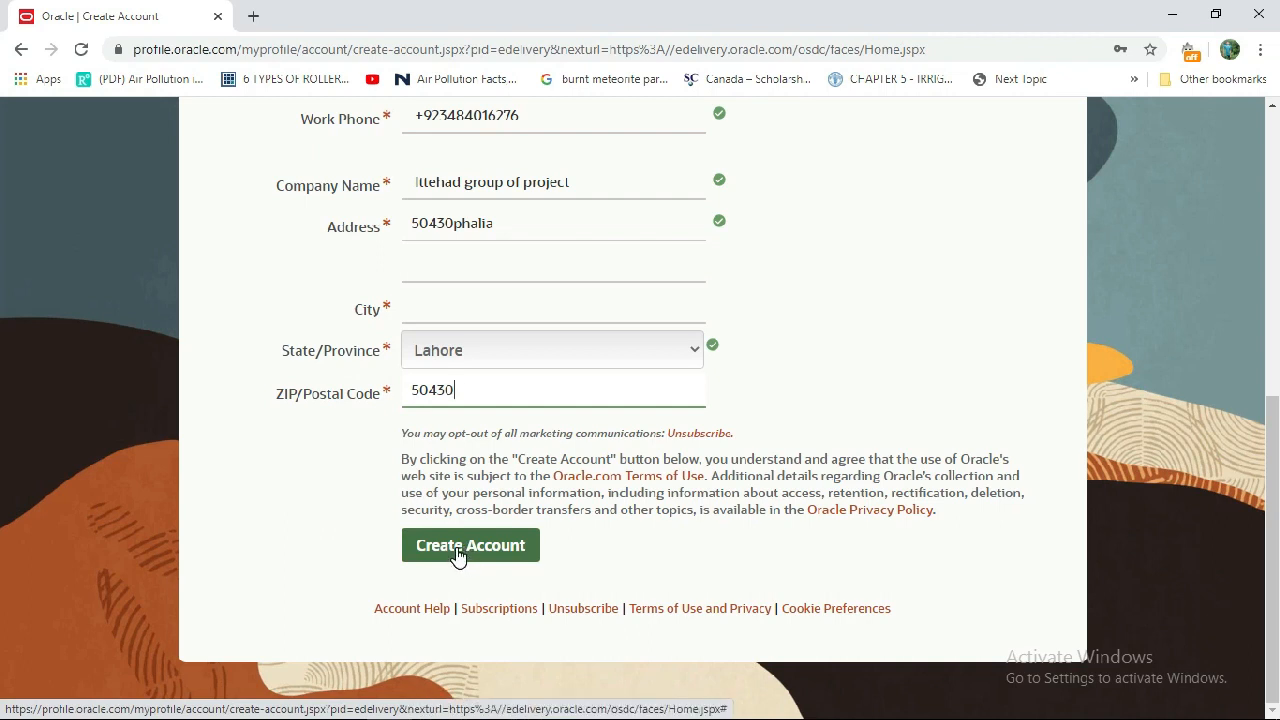
{"action": "left_click", "coordinate": [470, 544]}
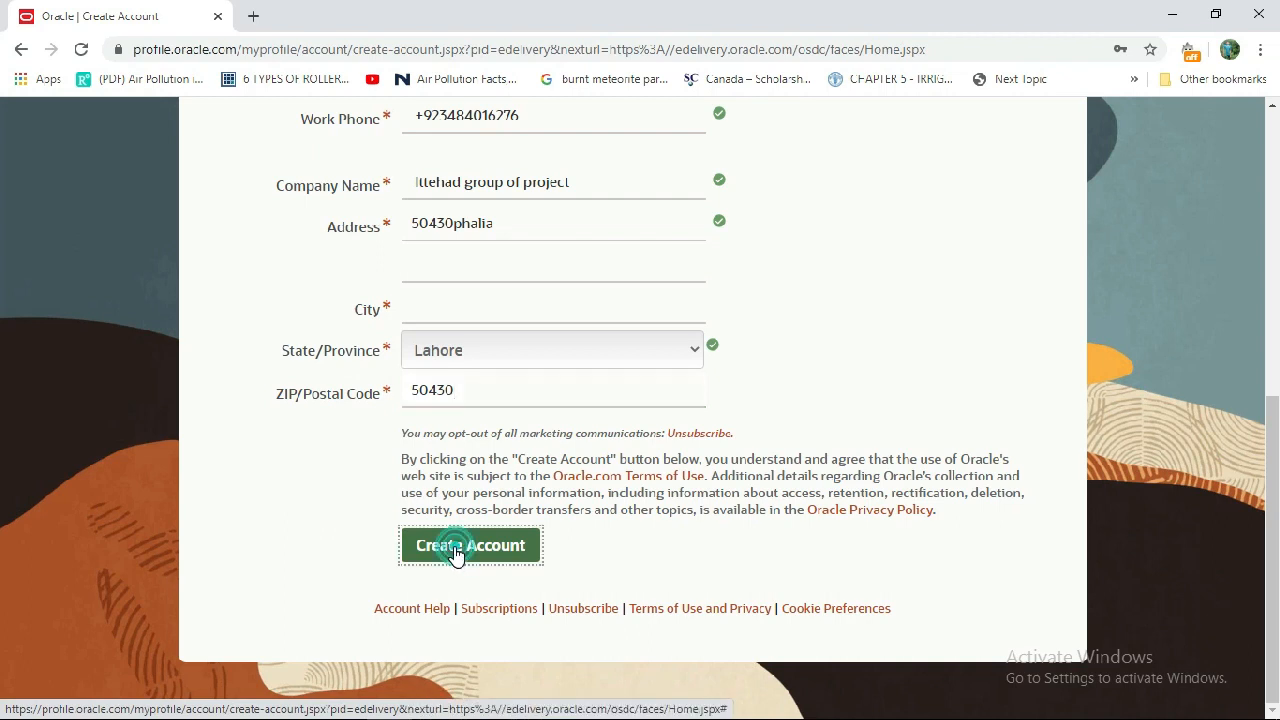
Step: Fill in the required city Lahore and re-enter the password confirmation
{"action": "left_click", "coordinate": [470, 544]}
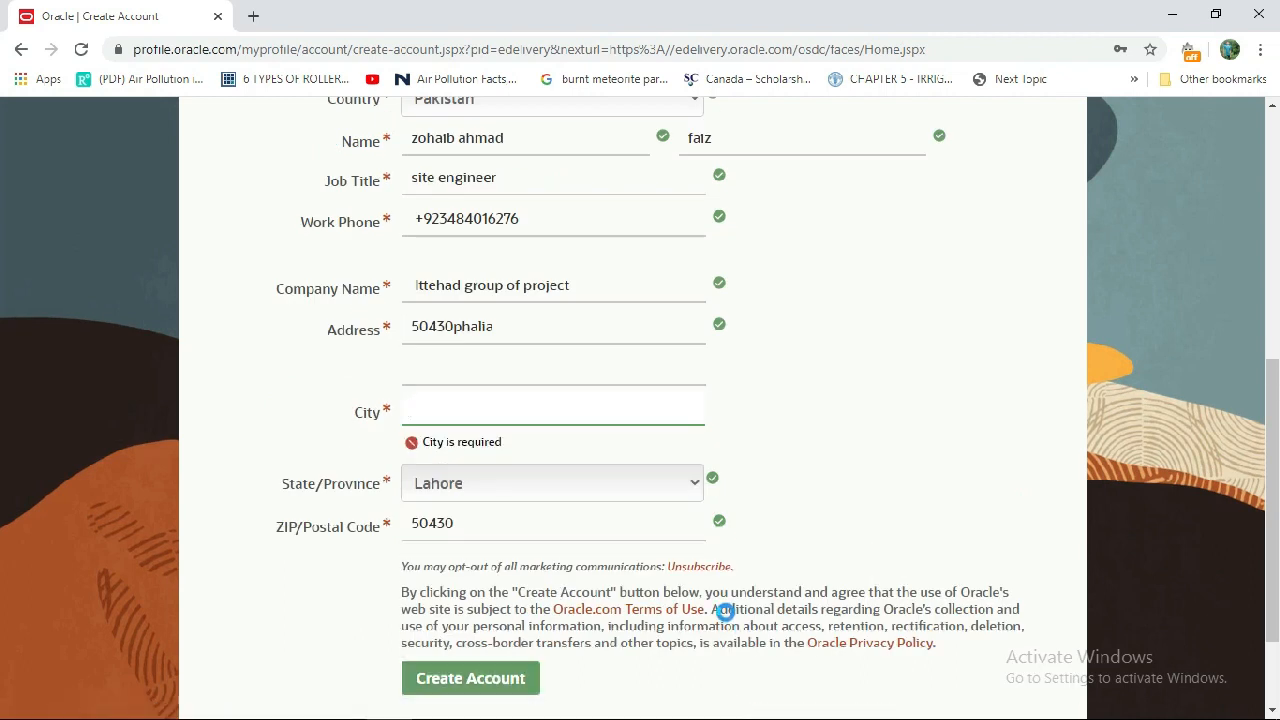
{"action": "left_click", "coordinate": [464, 412]}
{"action": "type", "text": "l"}
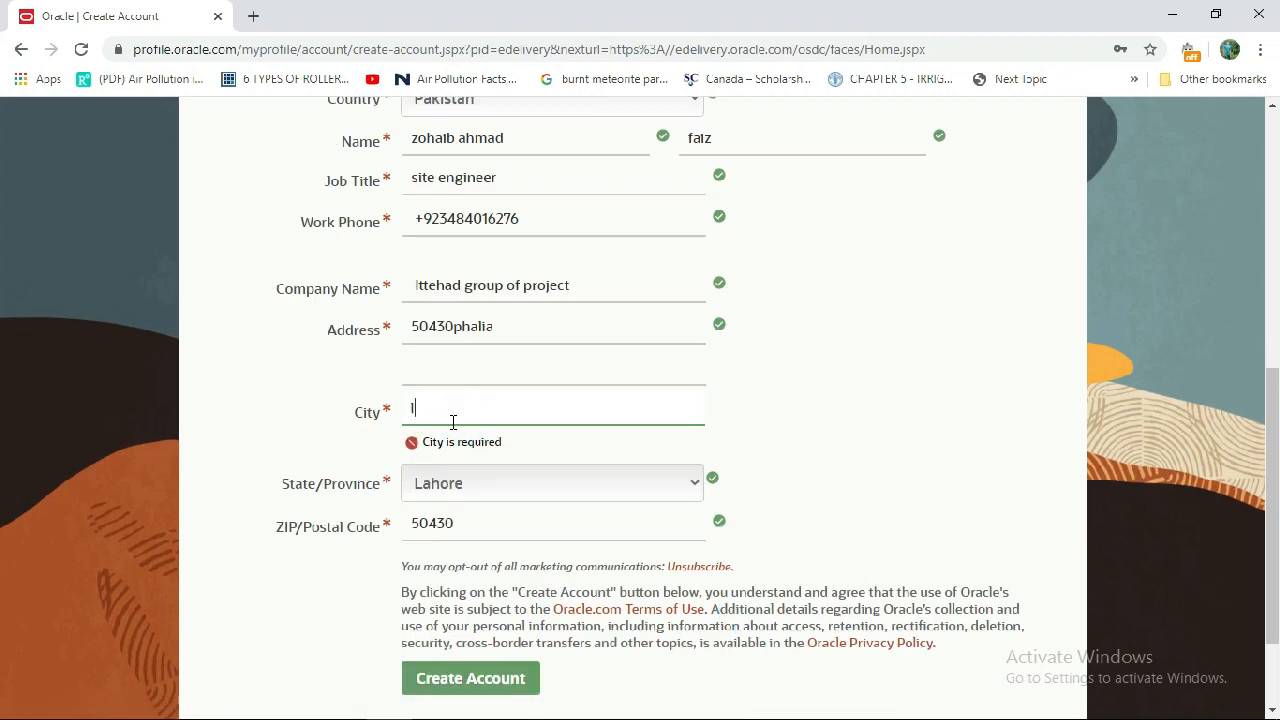
{"action": "type", "text": "ahore"}
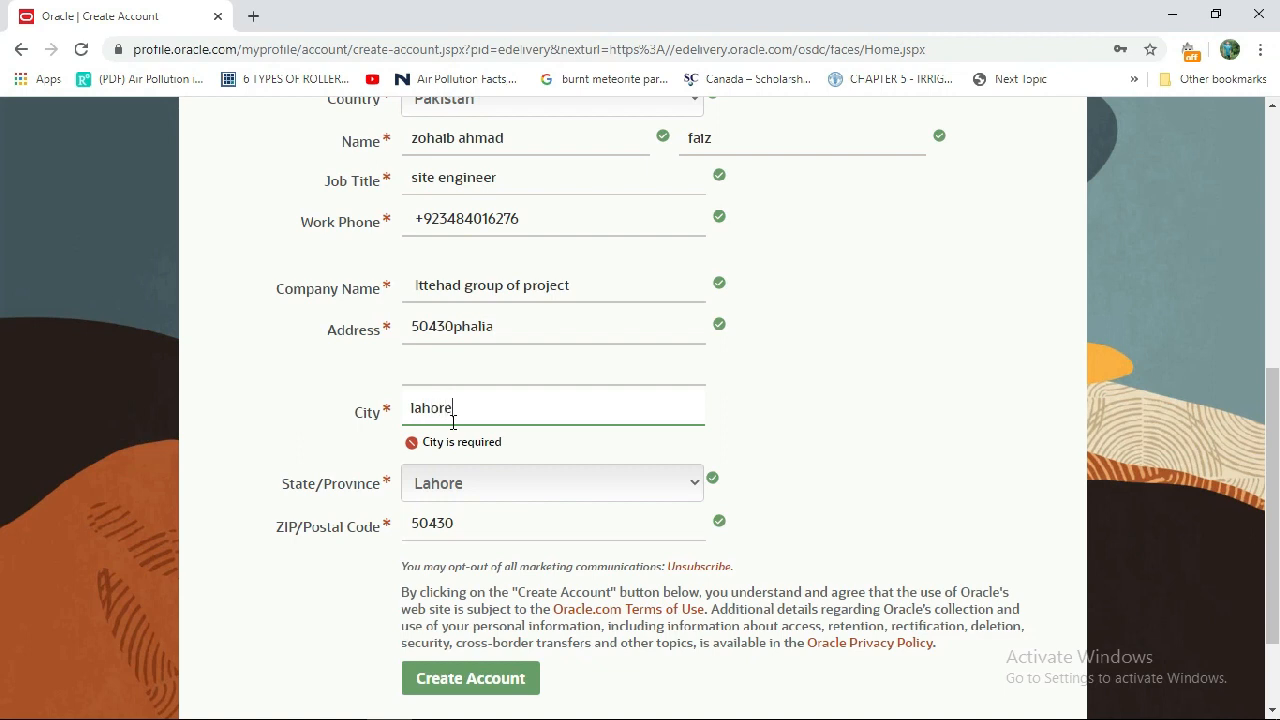
{"action": "scroll", "scroll_direction": "down", "scroll_amount": 3}
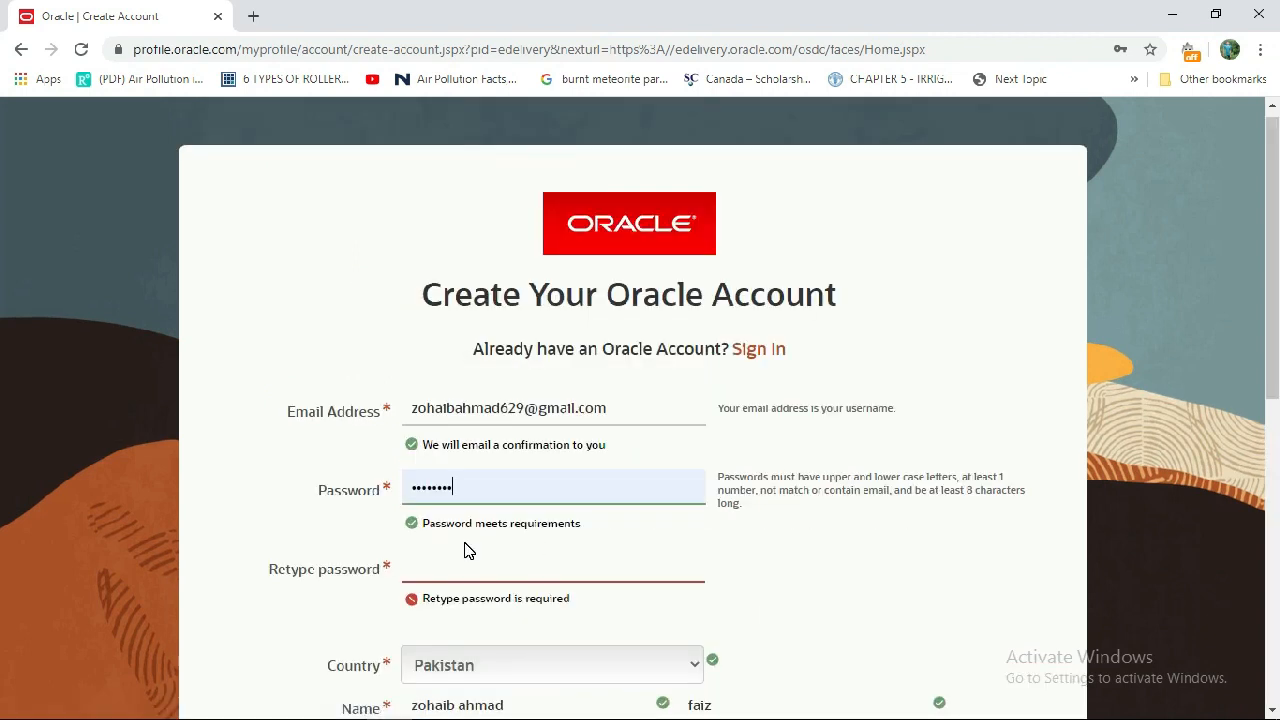
{"action": "left_click", "coordinate": [552, 564]}
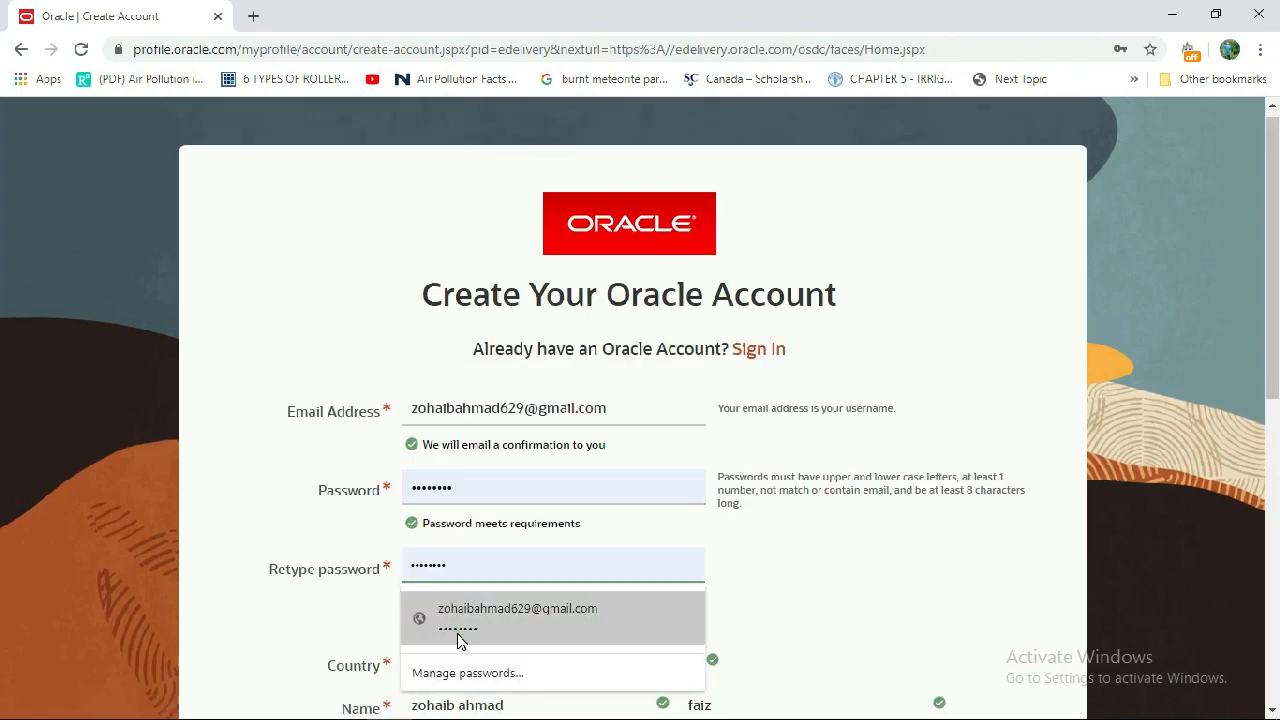
Step: Submit the registration form to create the Oracle account
{"action": "scroll", "scroll_direction": "down", "scroll_amount": 3}
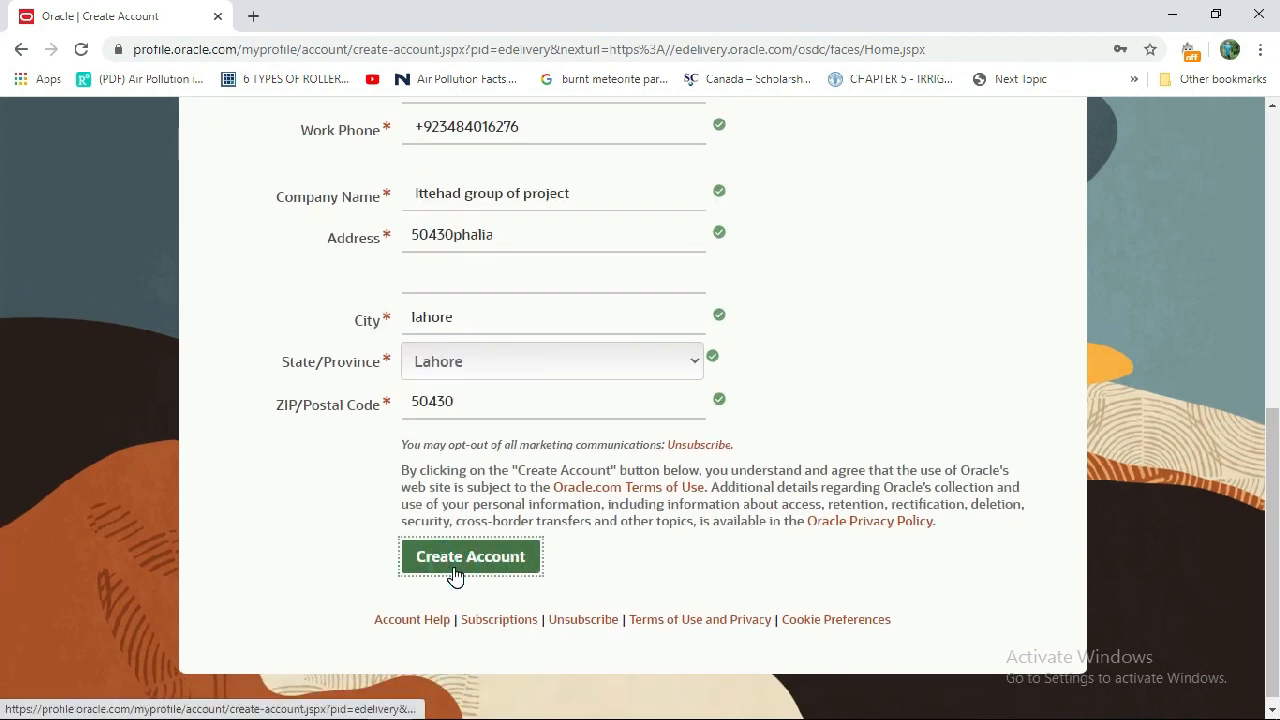
{"action": "left_click", "coordinate": [470, 556]}
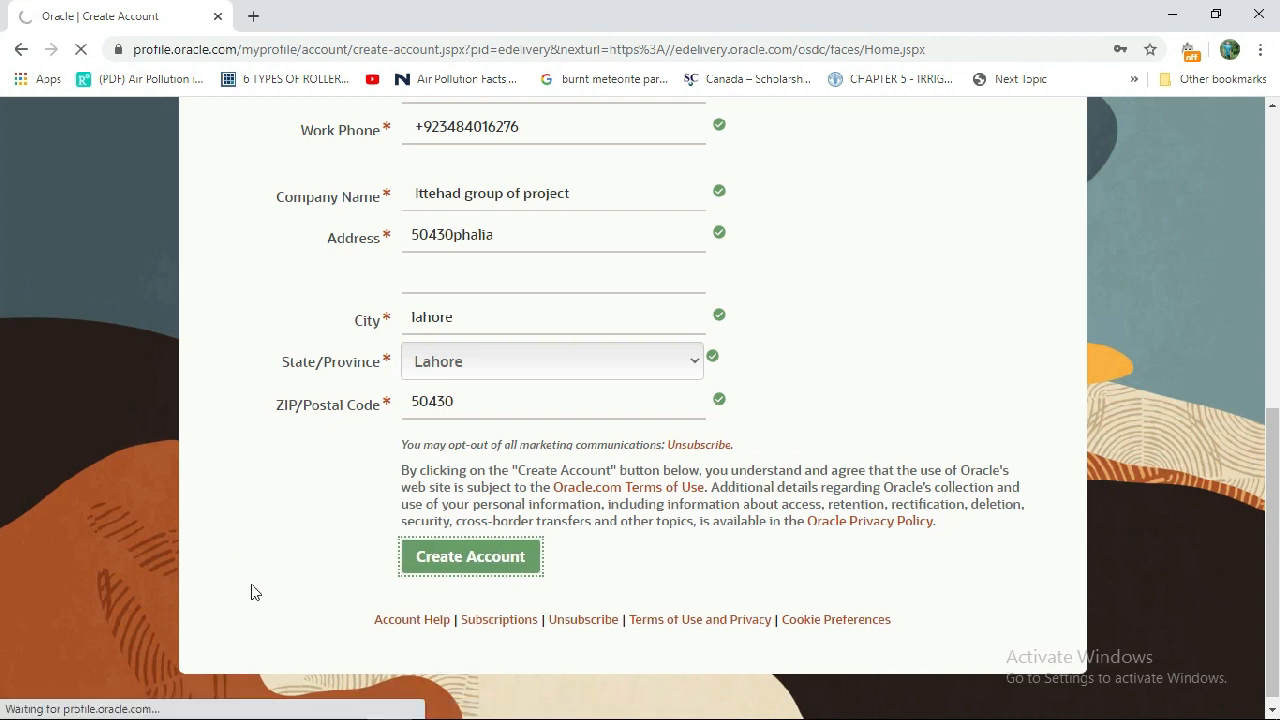
{"action": "left_click", "coordinate": [468, 556]}
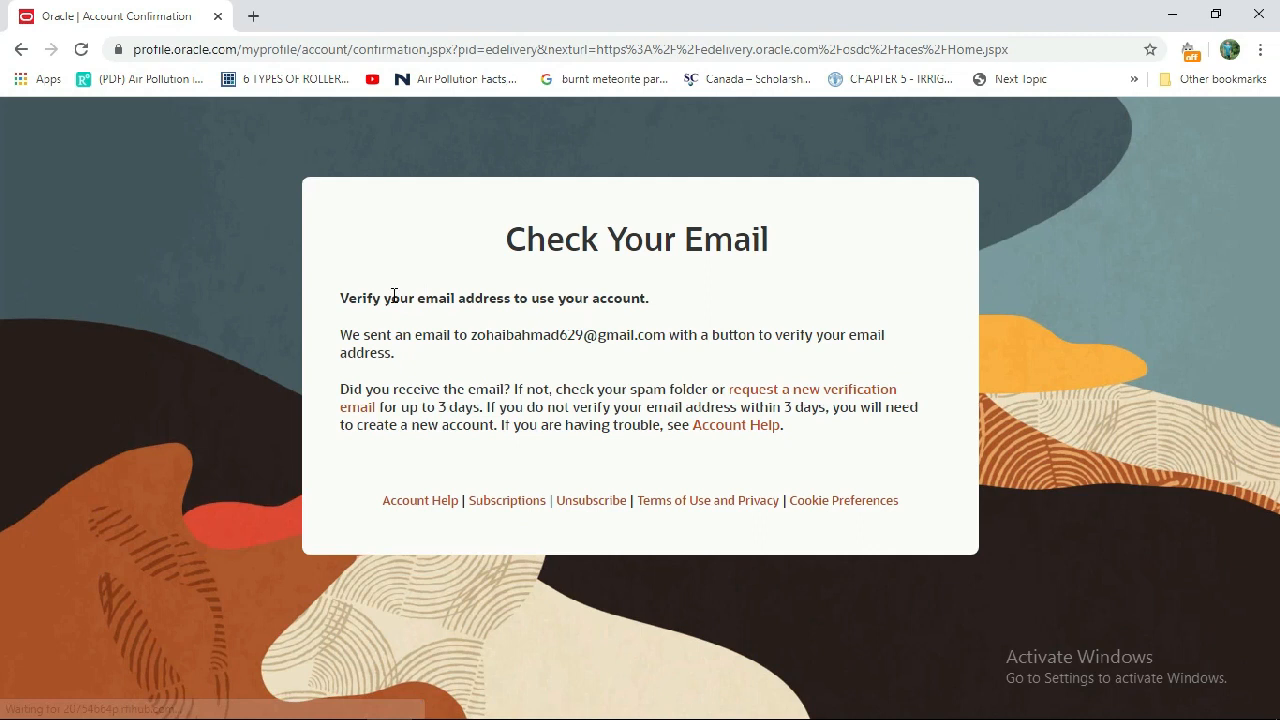
{"action": "mouse_move", "coordinate": [596, 316]}
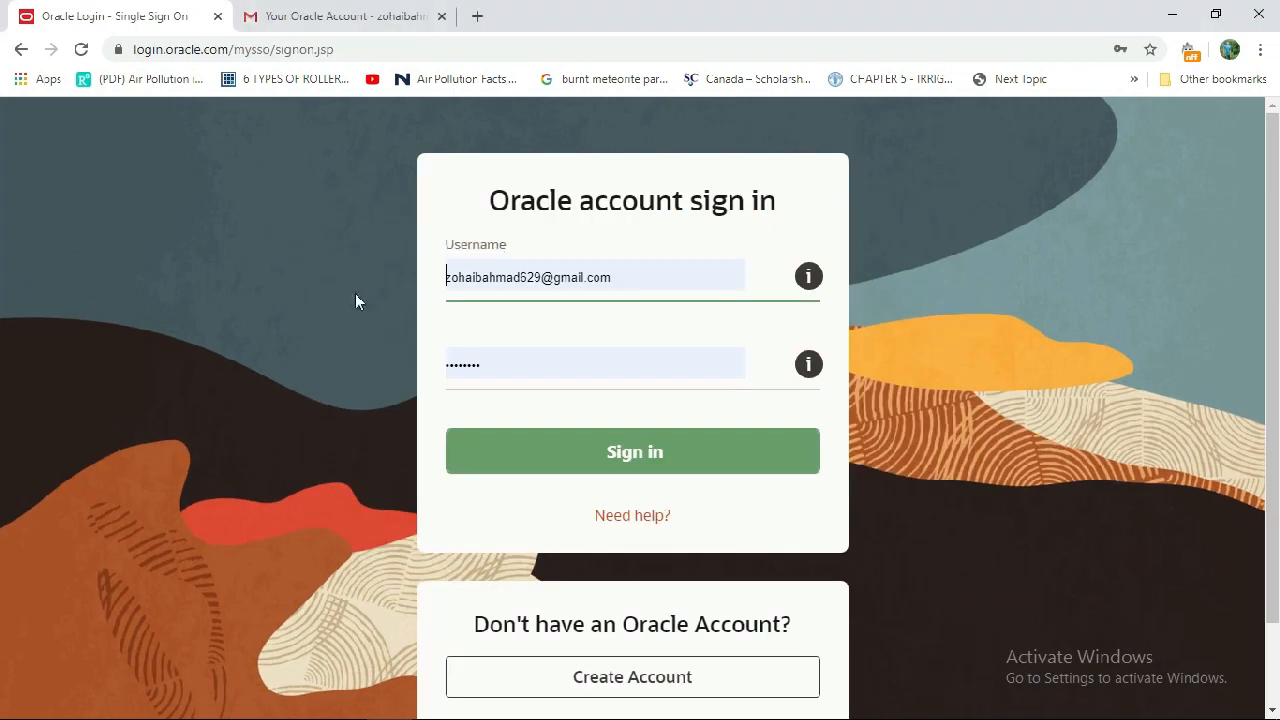
Step: Check the verification email in Gmail, then sign in to Oracle Software Delivery Cloud
{"action": "left_click", "coordinate": [344, 16]}
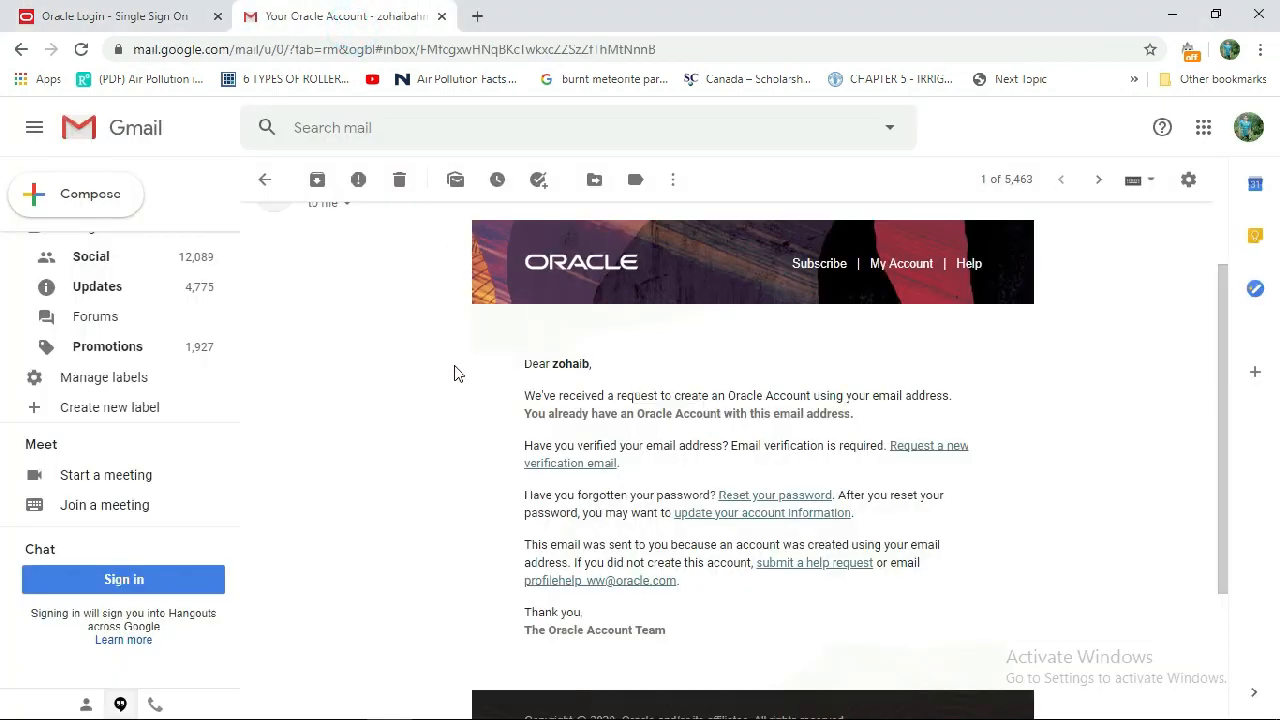
{"action": "left_click", "coordinate": [110, 16]}
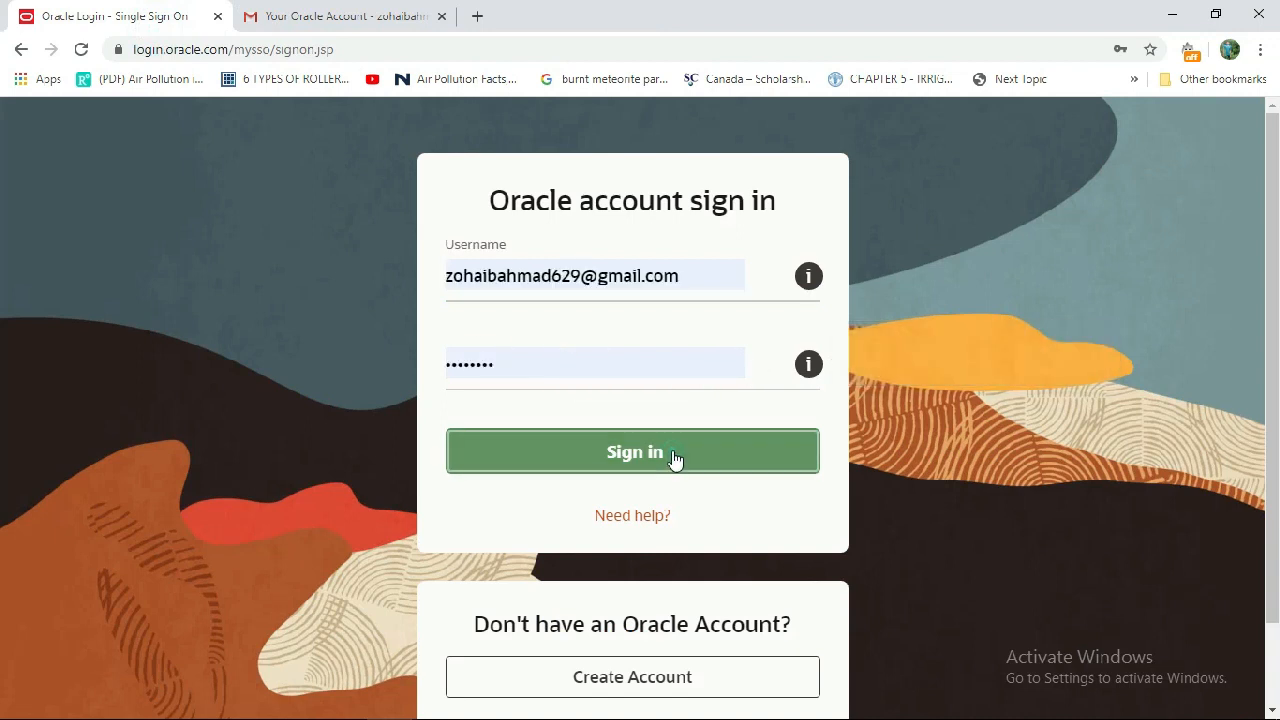
{"action": "left_click", "coordinate": [632, 452]}
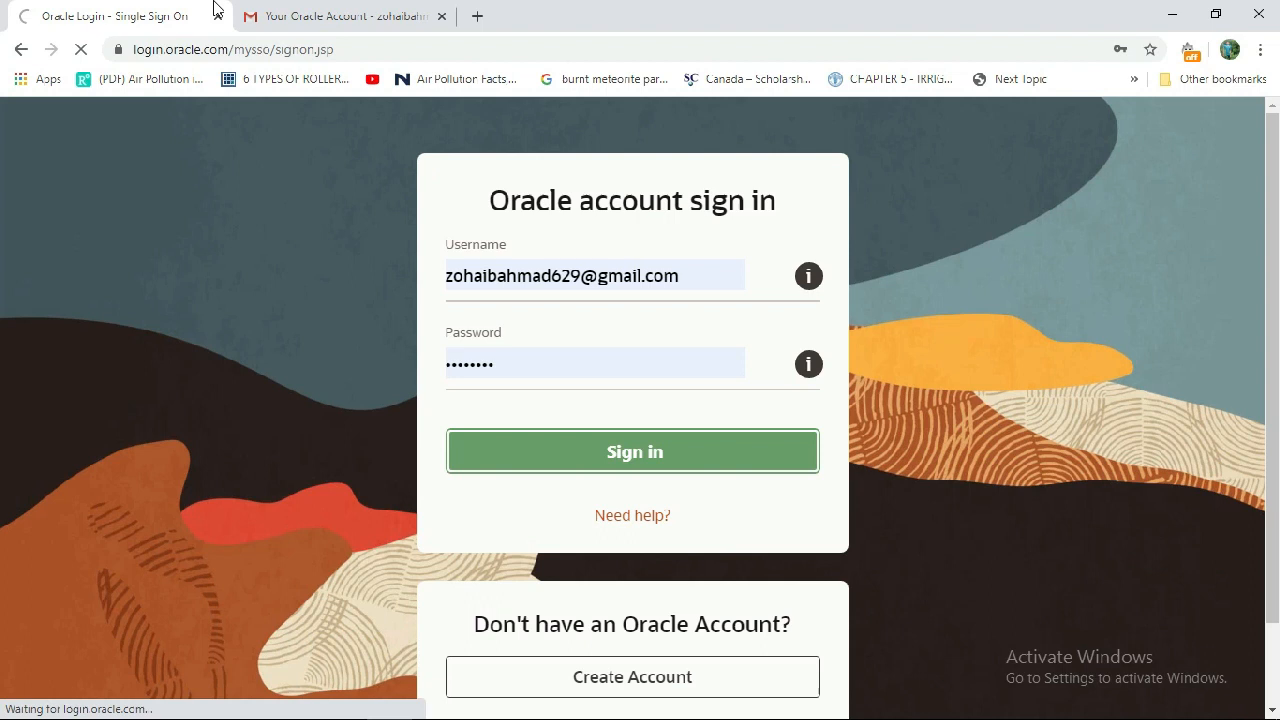
{"action": "left_click", "coordinate": [632, 452]}
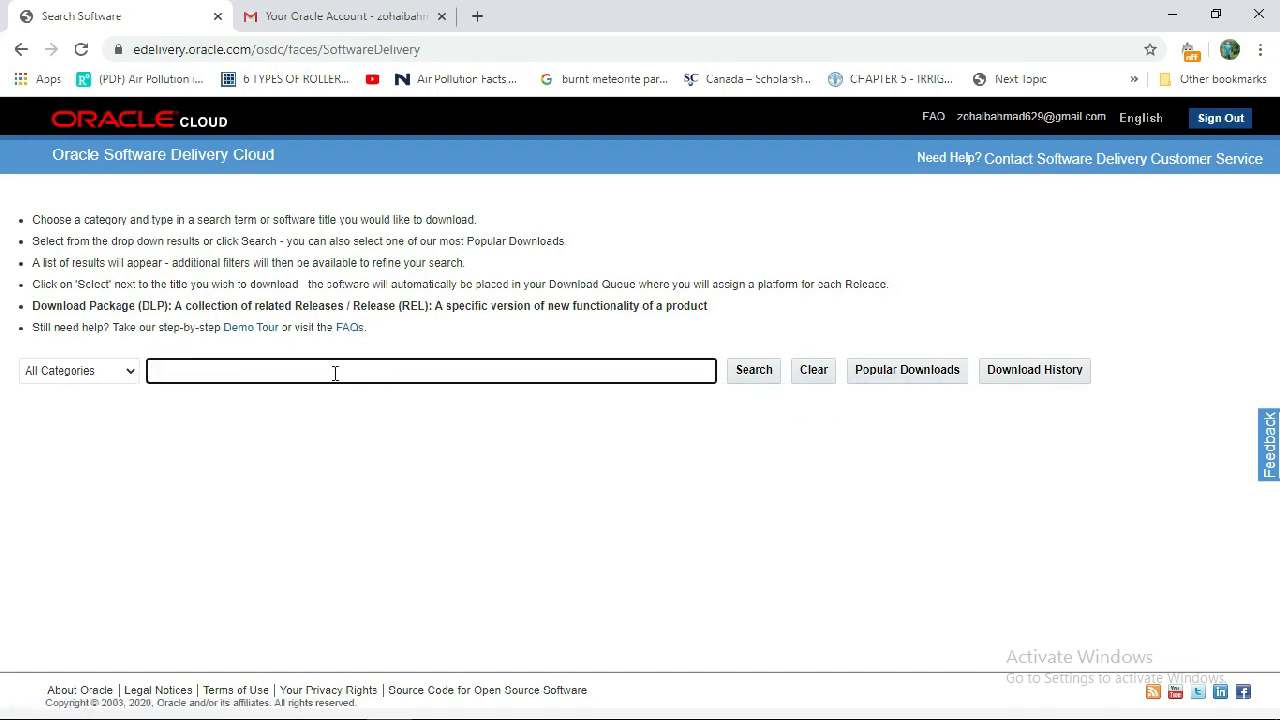
Step: Search 'prim' and pick the Primavera P6 Enterprise Project Portfolio Management suggestion
{"action": "type", "text": "n"}
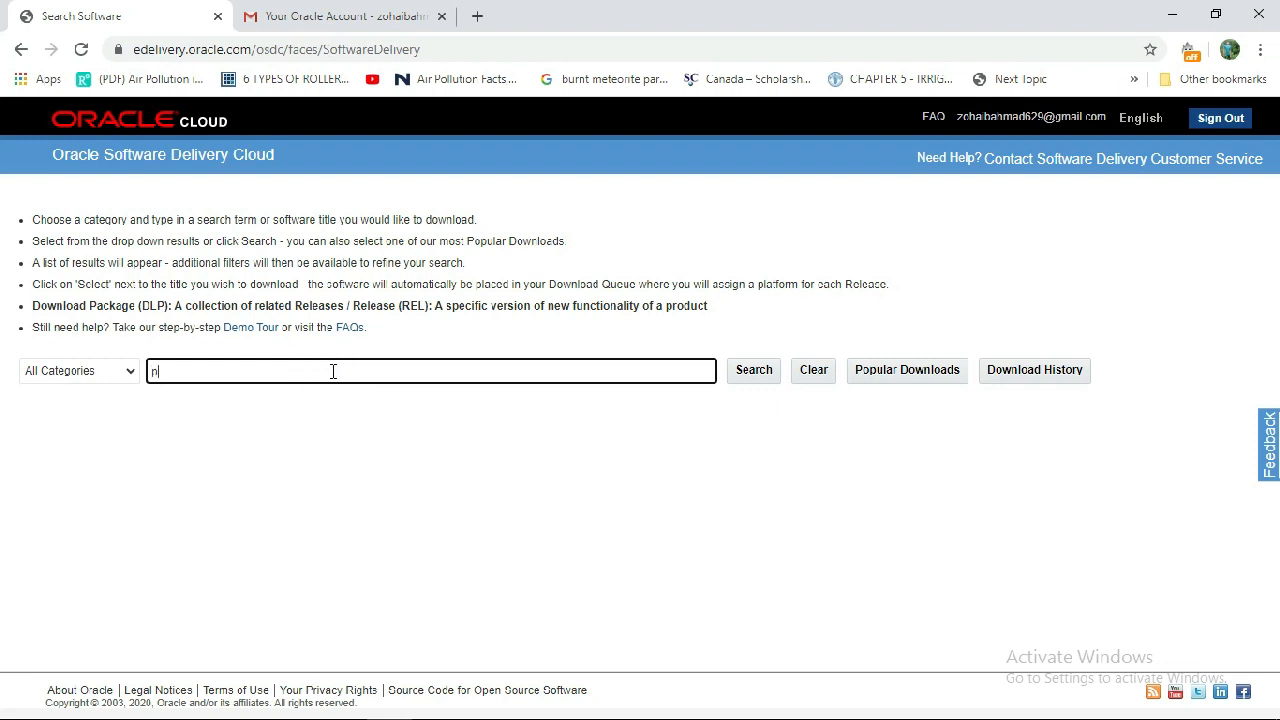
{"action": "type", "text": "primavera"}
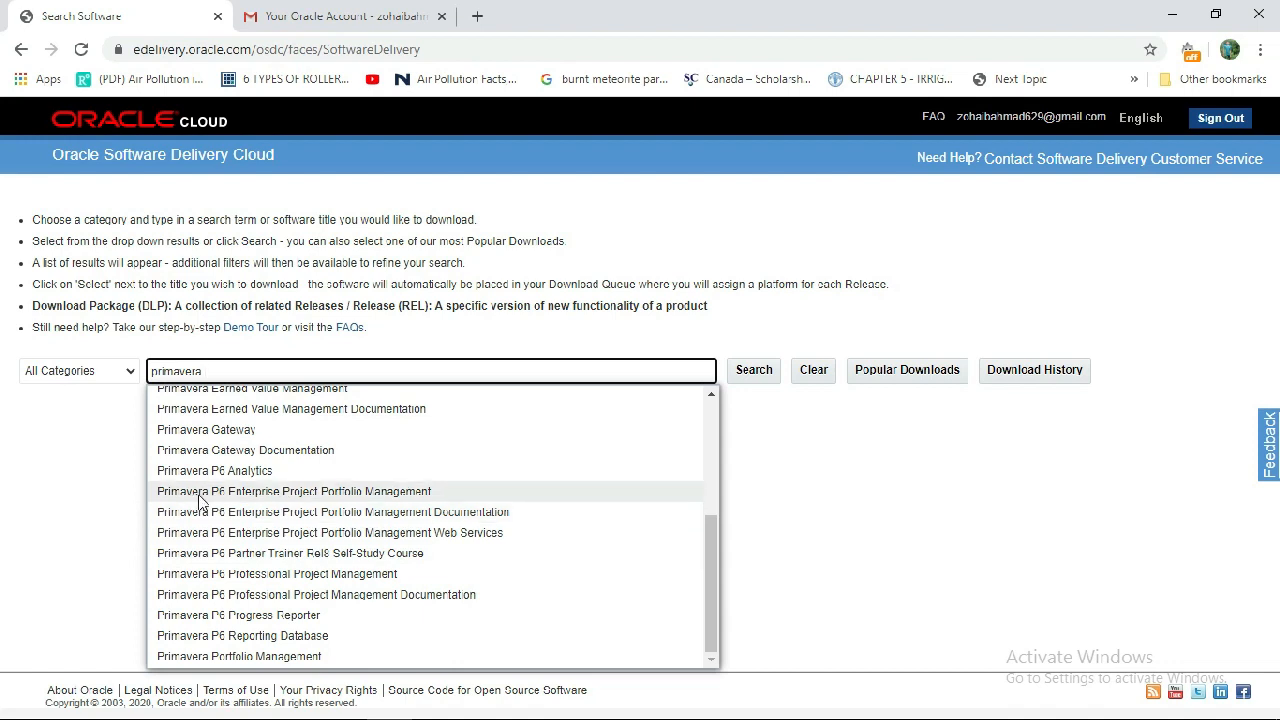
{"action": "mouse_move", "coordinate": [284, 504]}
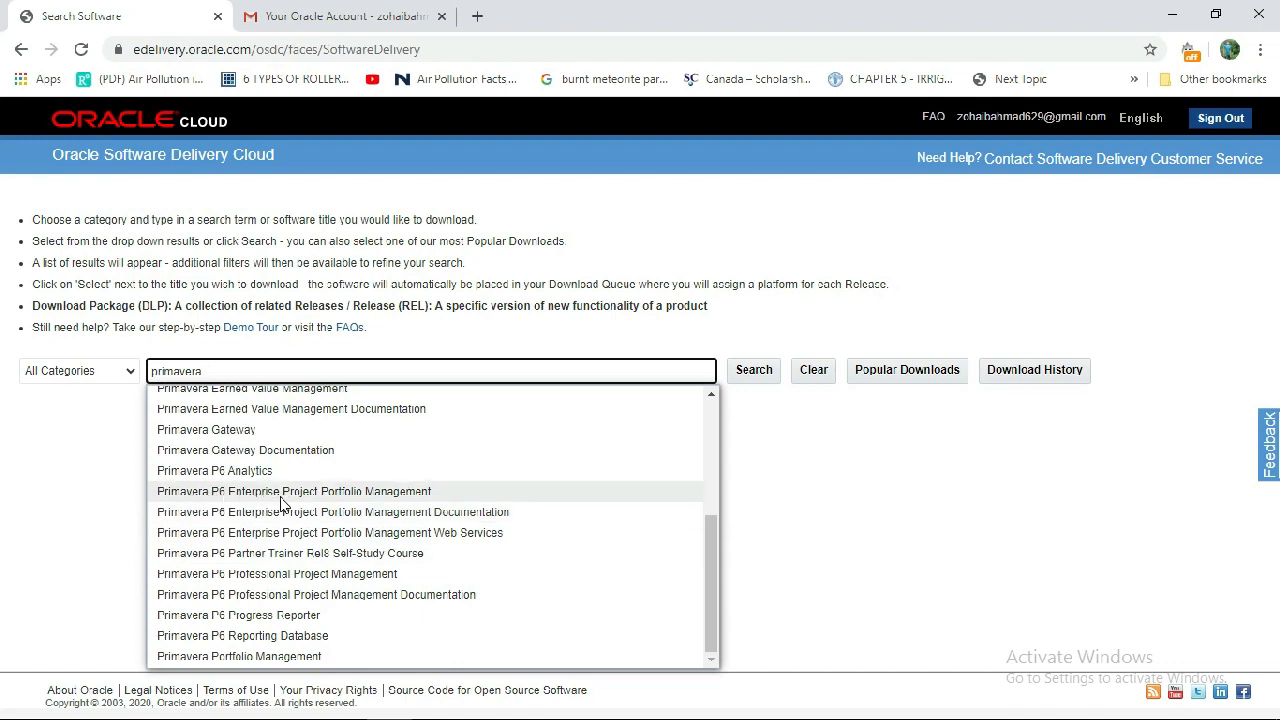
{"action": "mouse_move", "coordinate": [304, 504]}
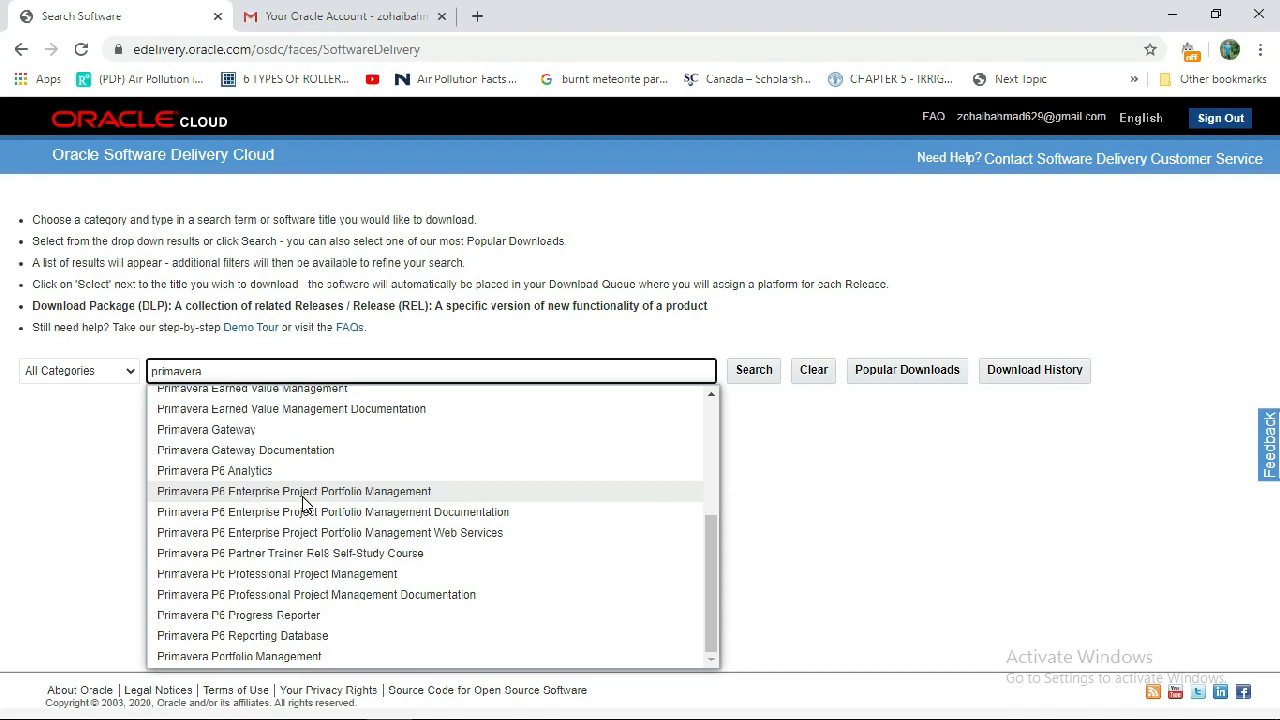
{"action": "mouse_move", "coordinate": [404, 504]}
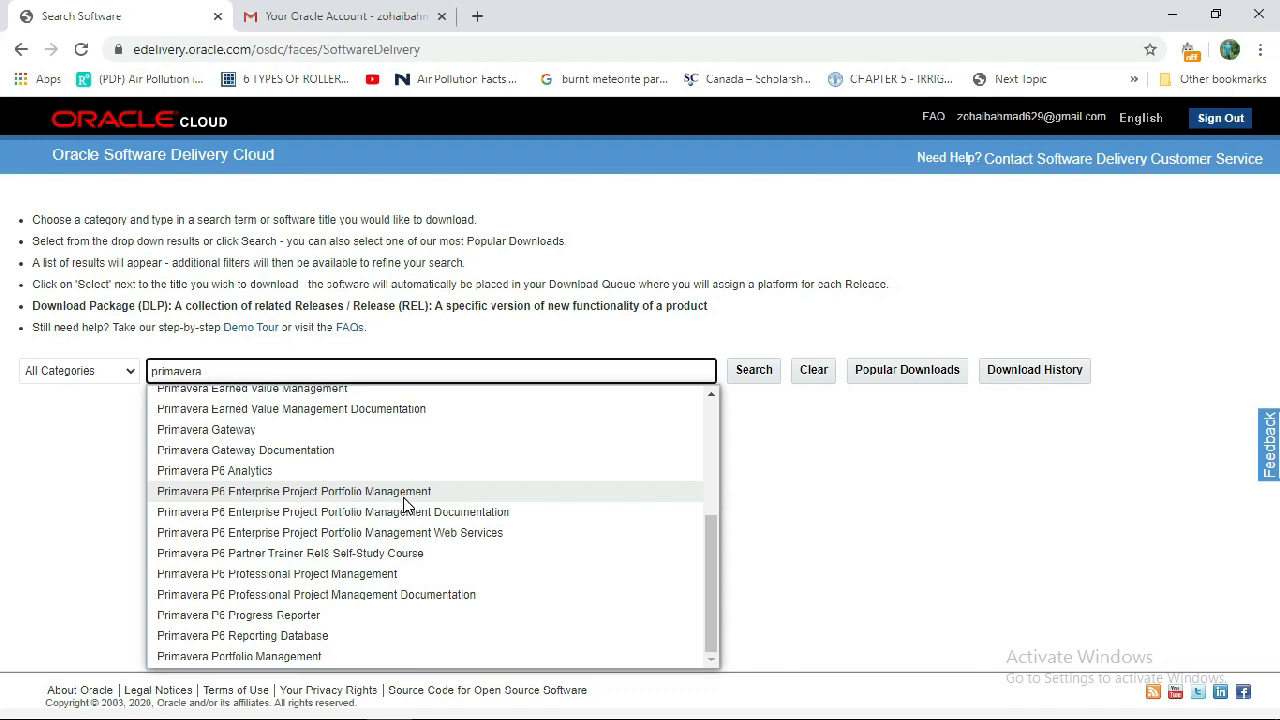
{"action": "left_click", "coordinate": [294, 492]}
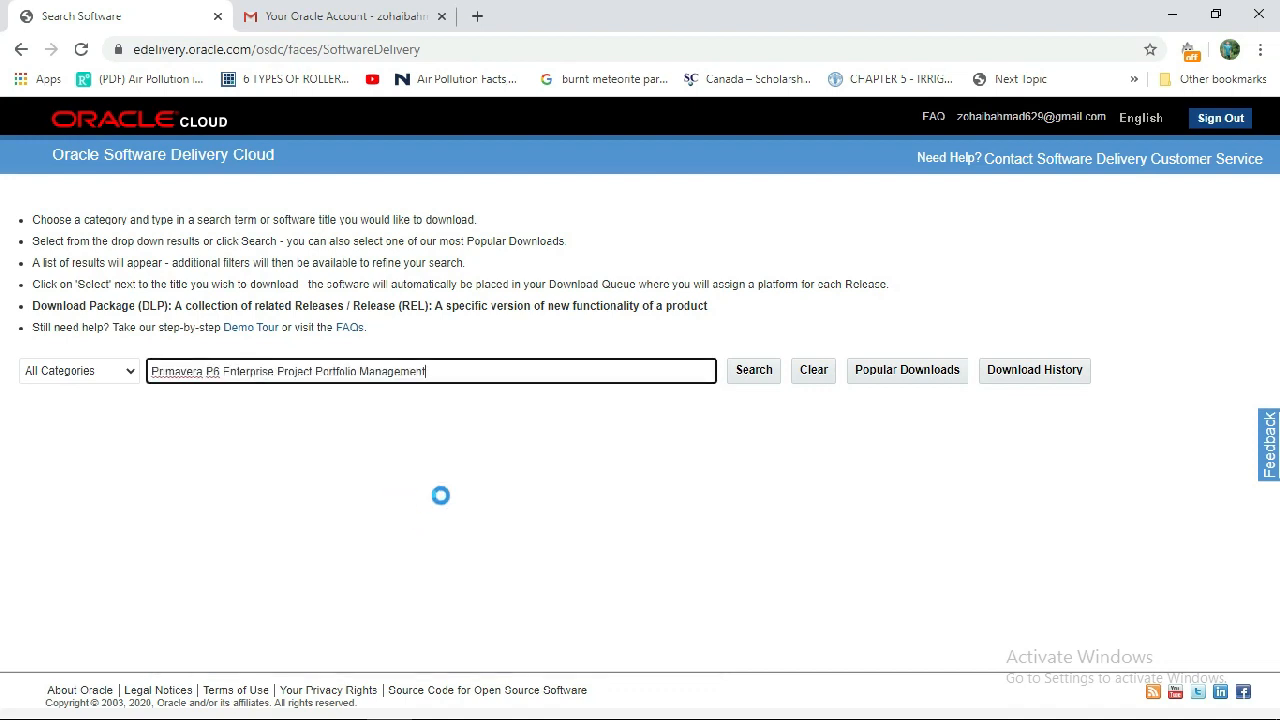
Step: Run the search and browse the 28 Primavera P6 EPPM DLP and REL results
{"action": "left_click", "coordinate": [752, 370]}
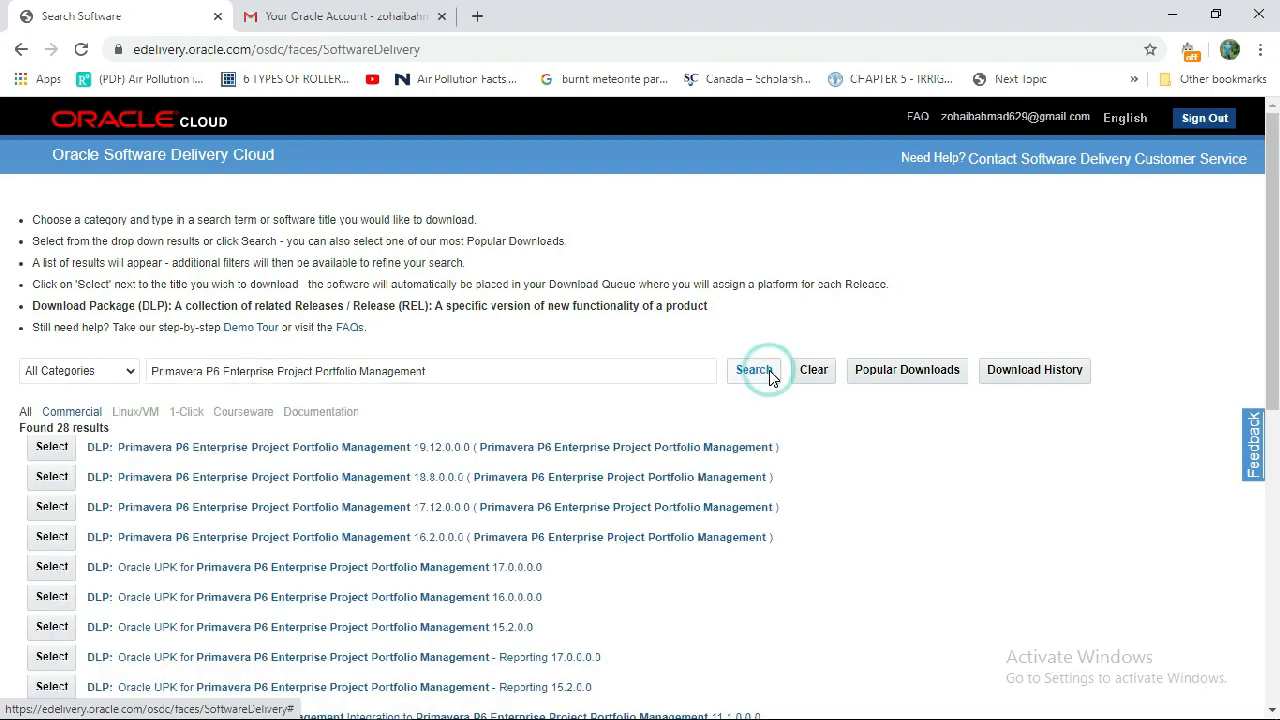
{"action": "scroll", "scroll_direction": "down", "scroll_amount": 3}
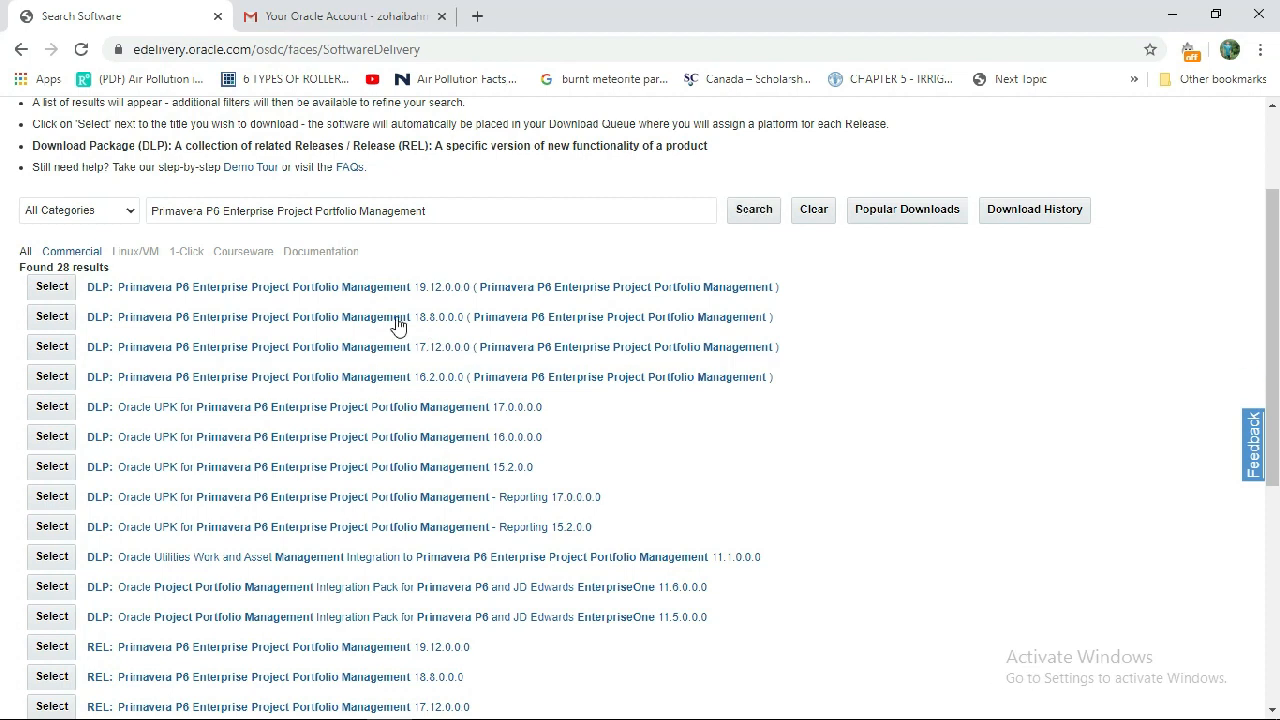
{"action": "mouse_move", "coordinate": [418, 322]}
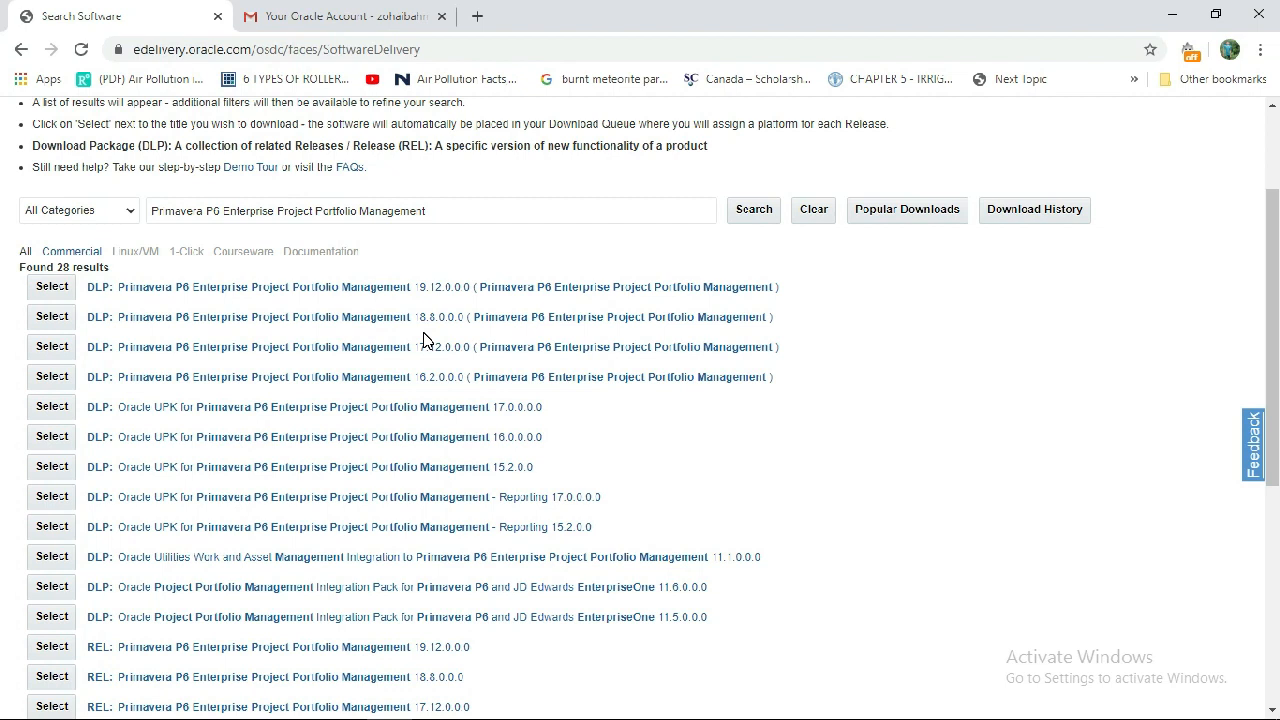
{"action": "scroll", "scroll_direction": "down", "scroll_amount": 3}
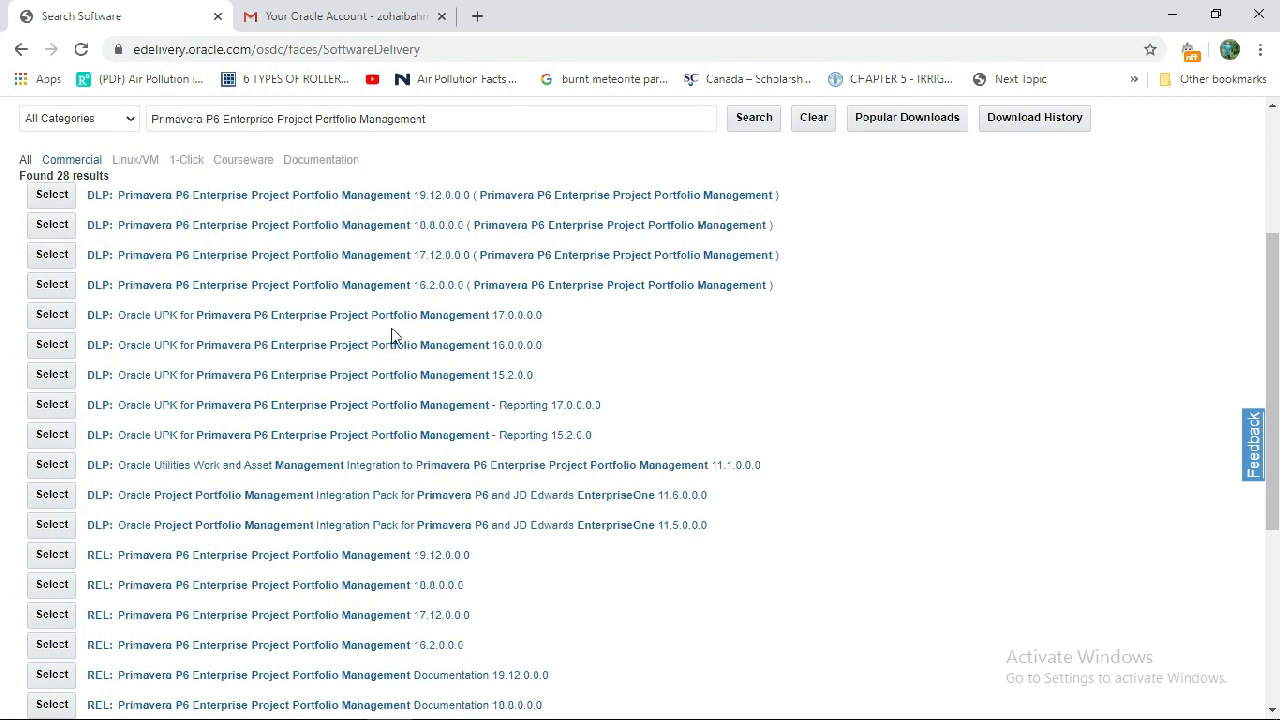
{"action": "mouse_move", "coordinate": [424, 240]}
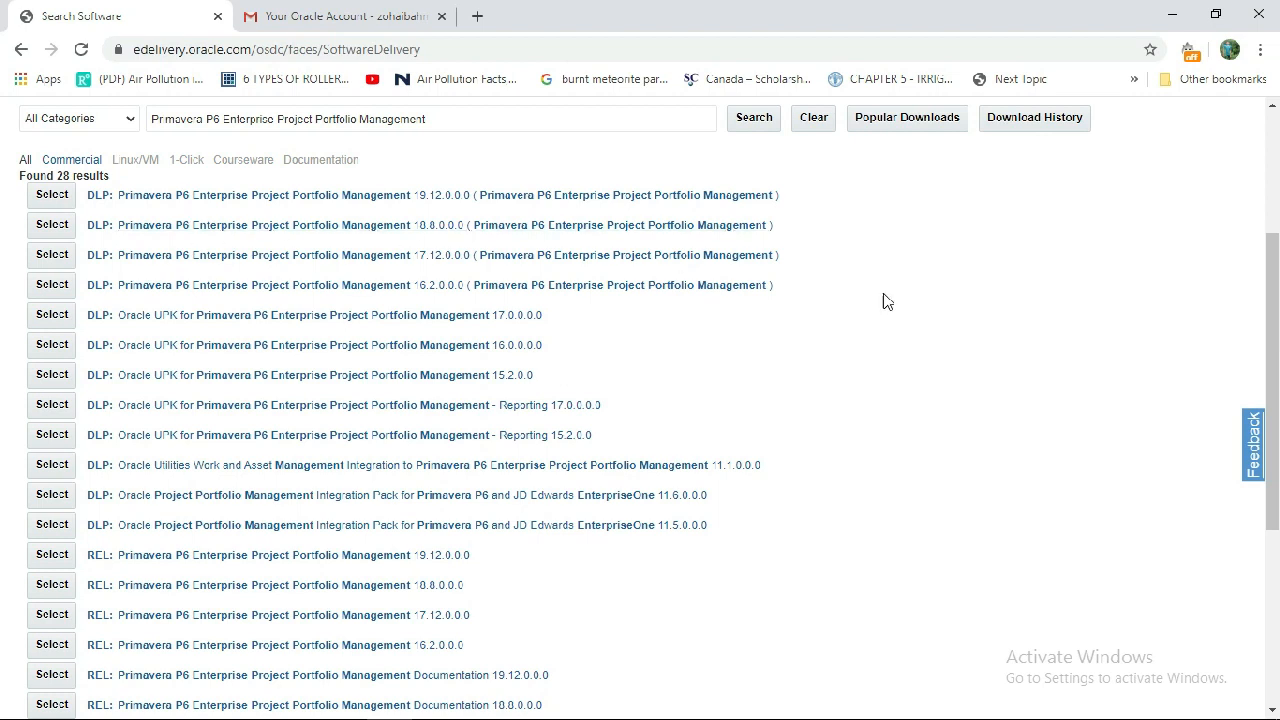
{"action": "mouse_move", "coordinate": [424, 344]}
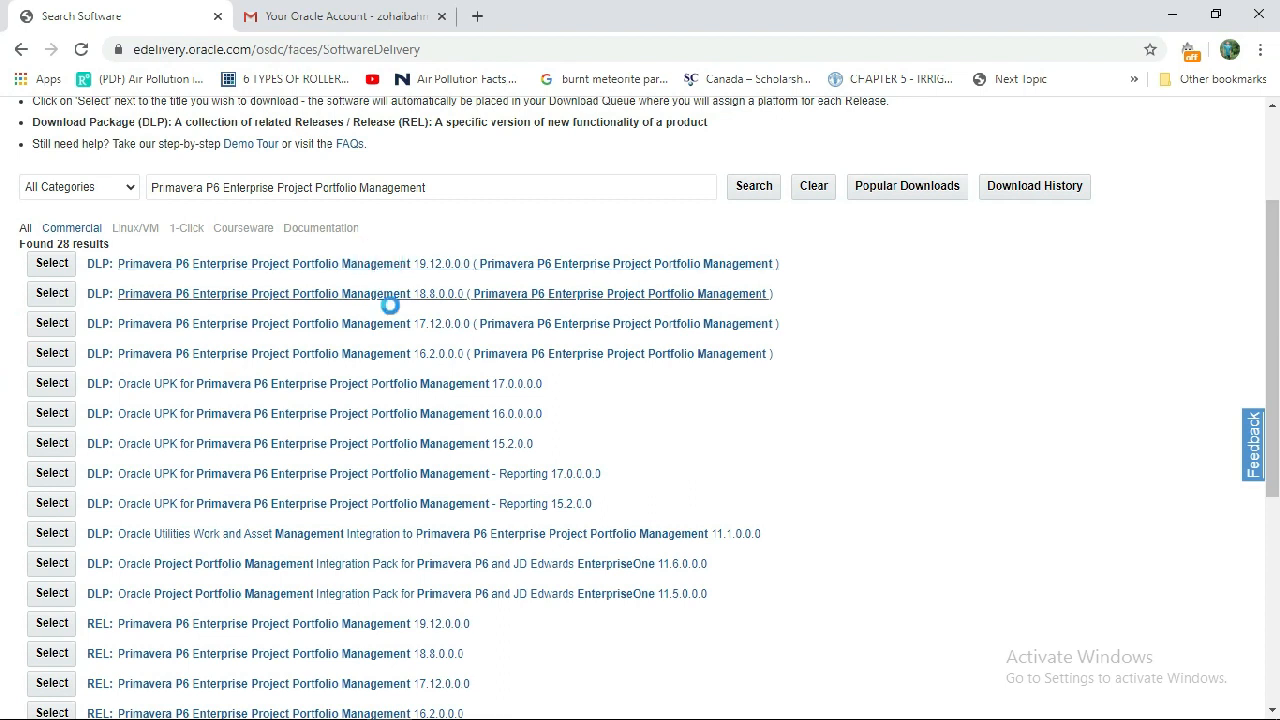
{"action": "scroll", "scroll_direction": "down", "scroll_amount": 3}
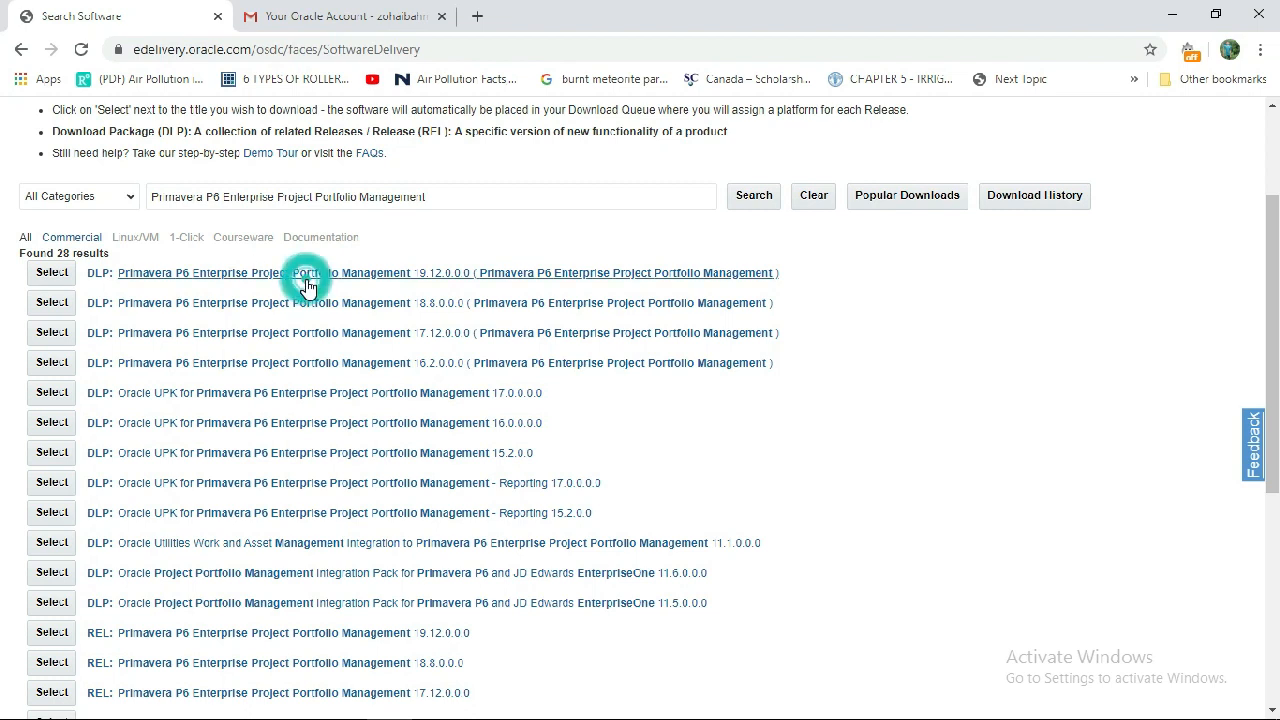
{"action": "scroll", "scroll_direction": "down", "scroll_amount": 3}
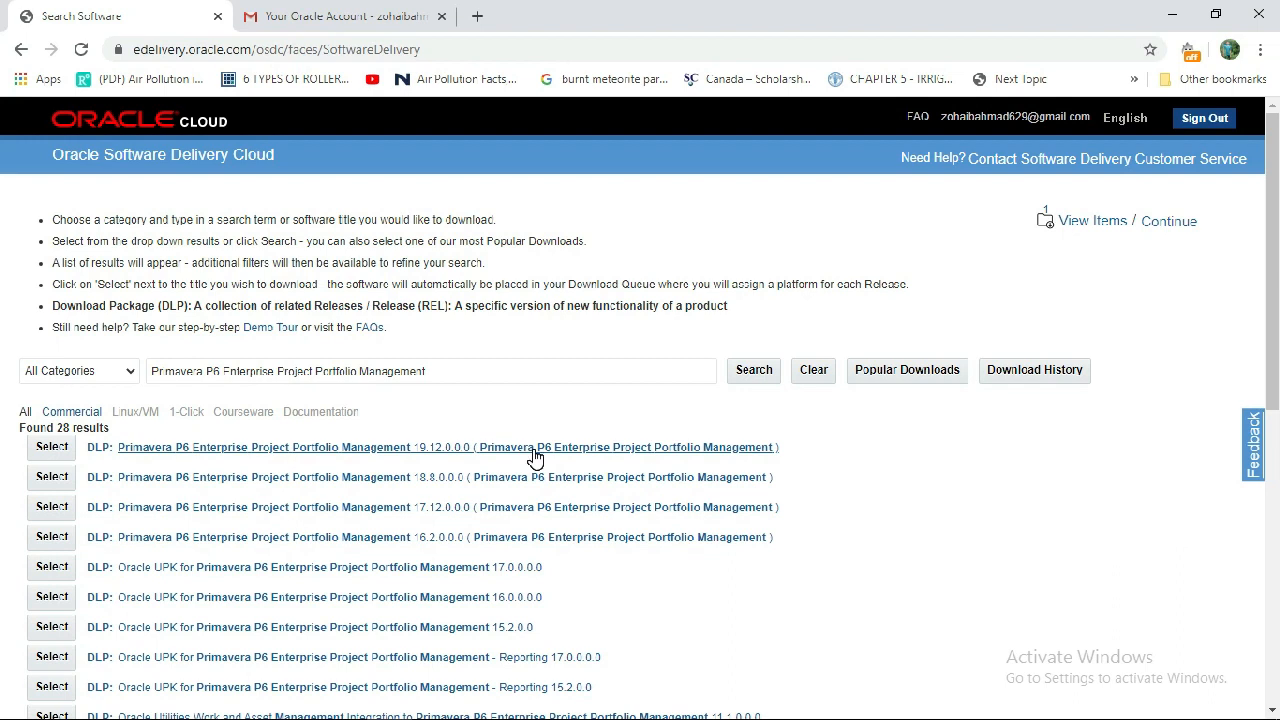
{"action": "scroll", "scroll_direction": "down", "scroll_amount": 3}
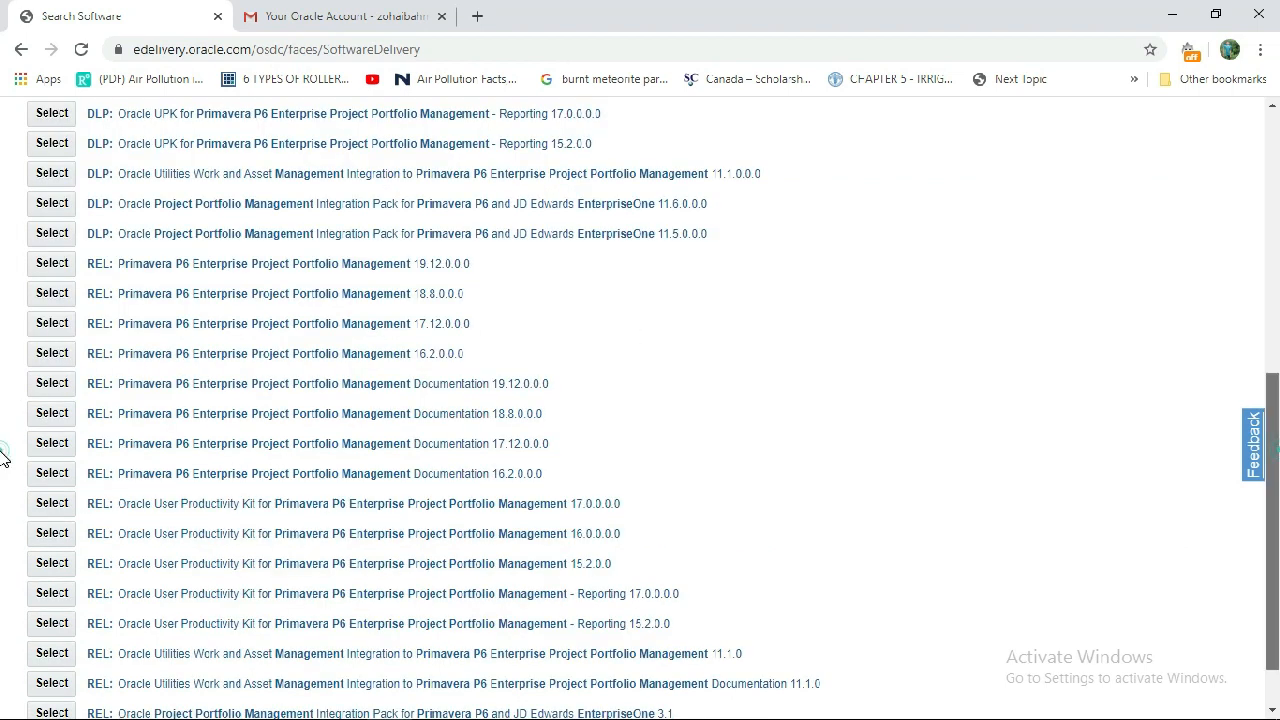